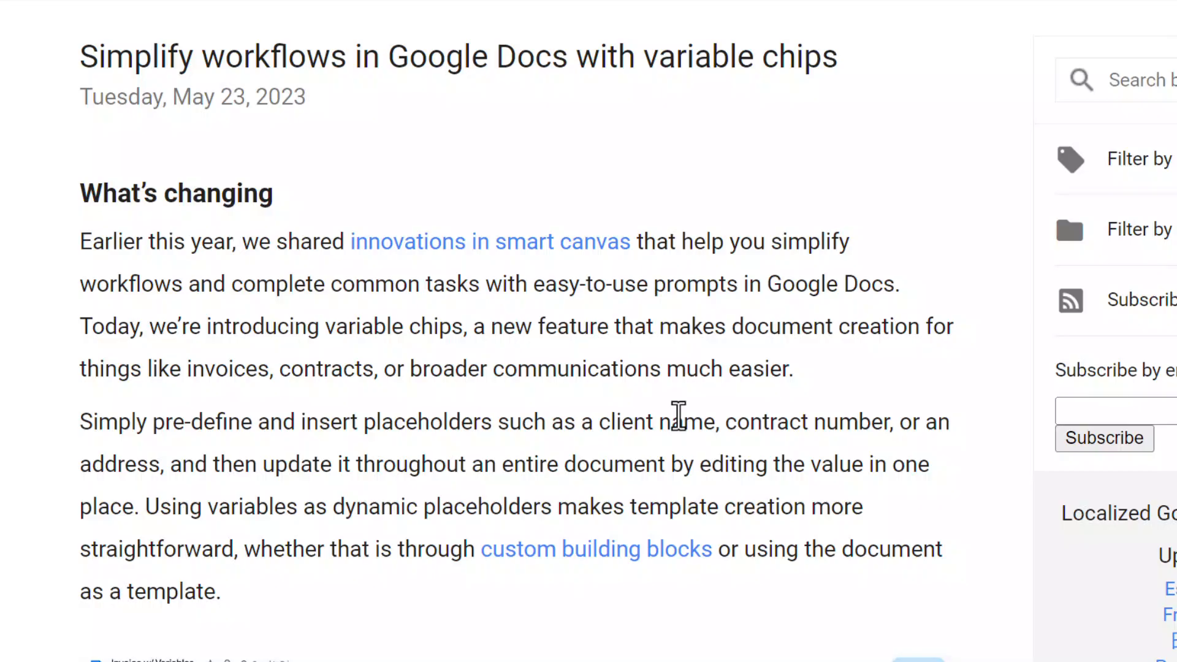
mouse_move(684, 435)
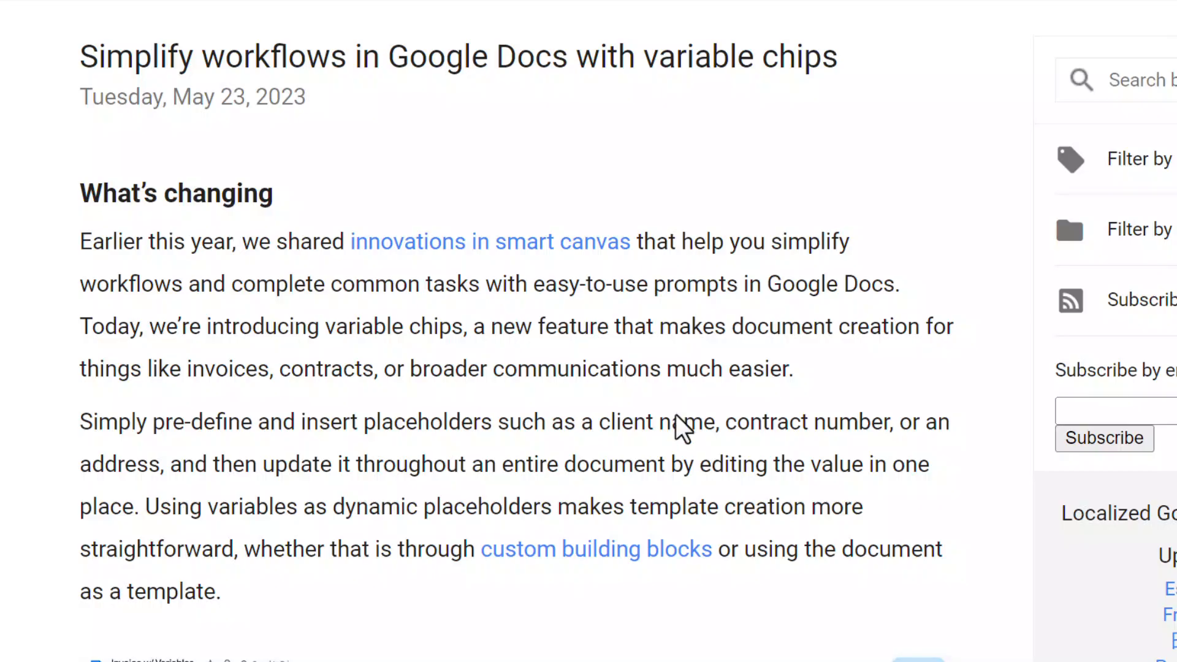
mouse_move(678, 418)
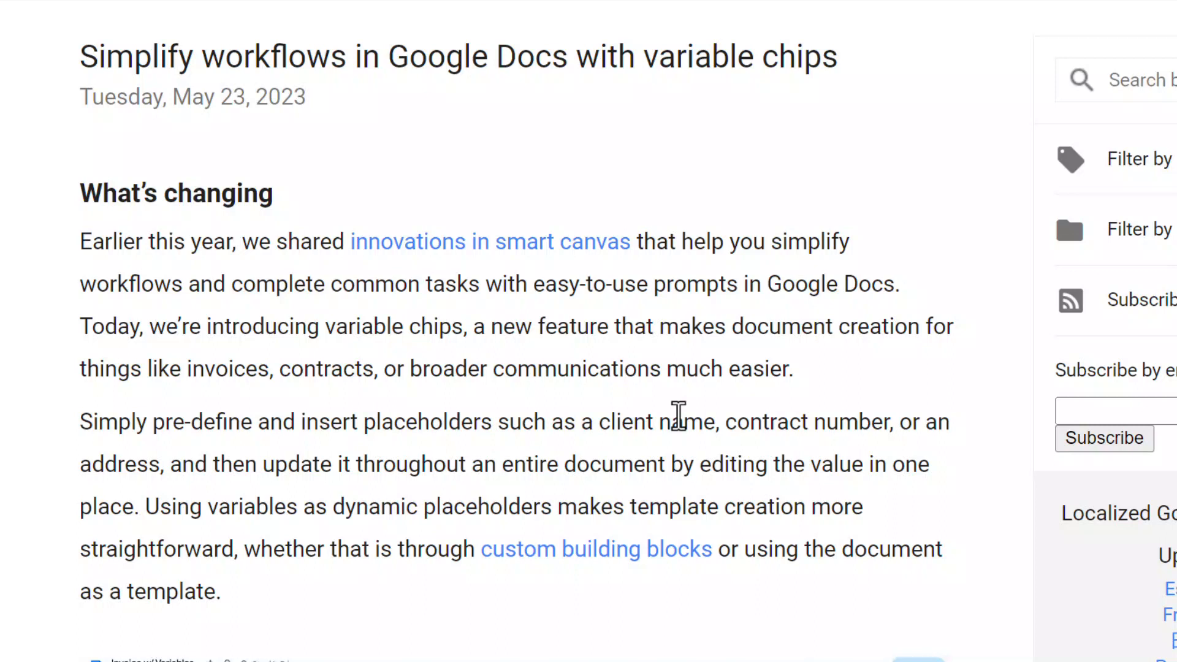
mouse_move(682, 432)
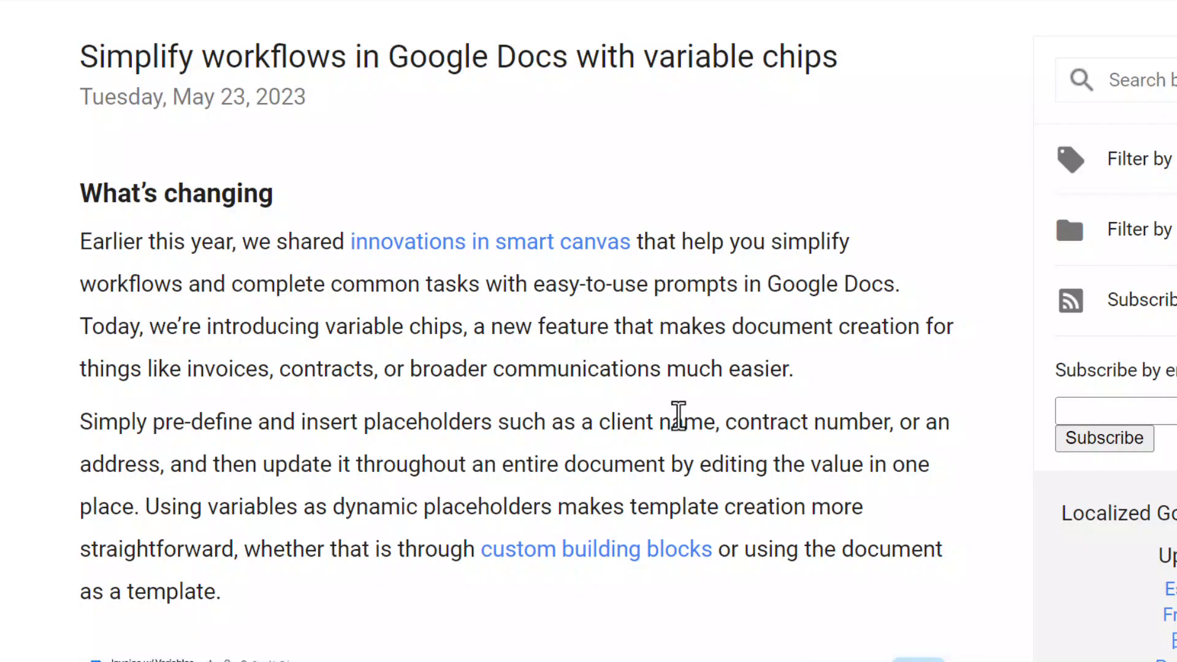
Switch to the Email Draft document and move editing into the To line
click(218, 9)
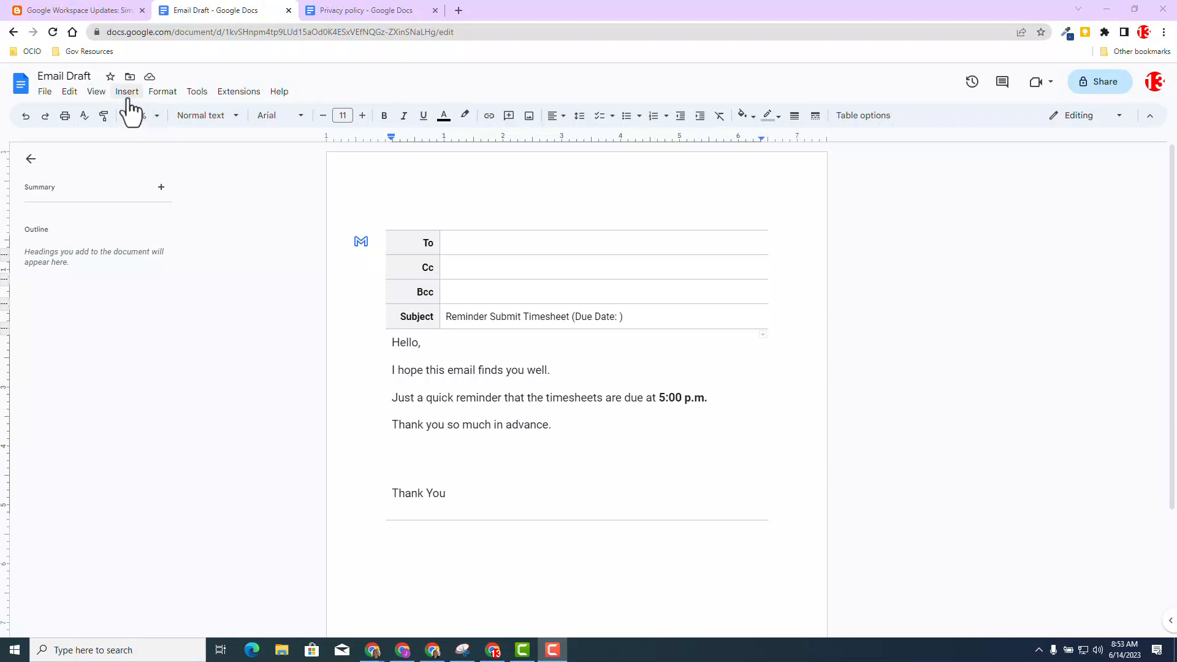
click(127, 90)
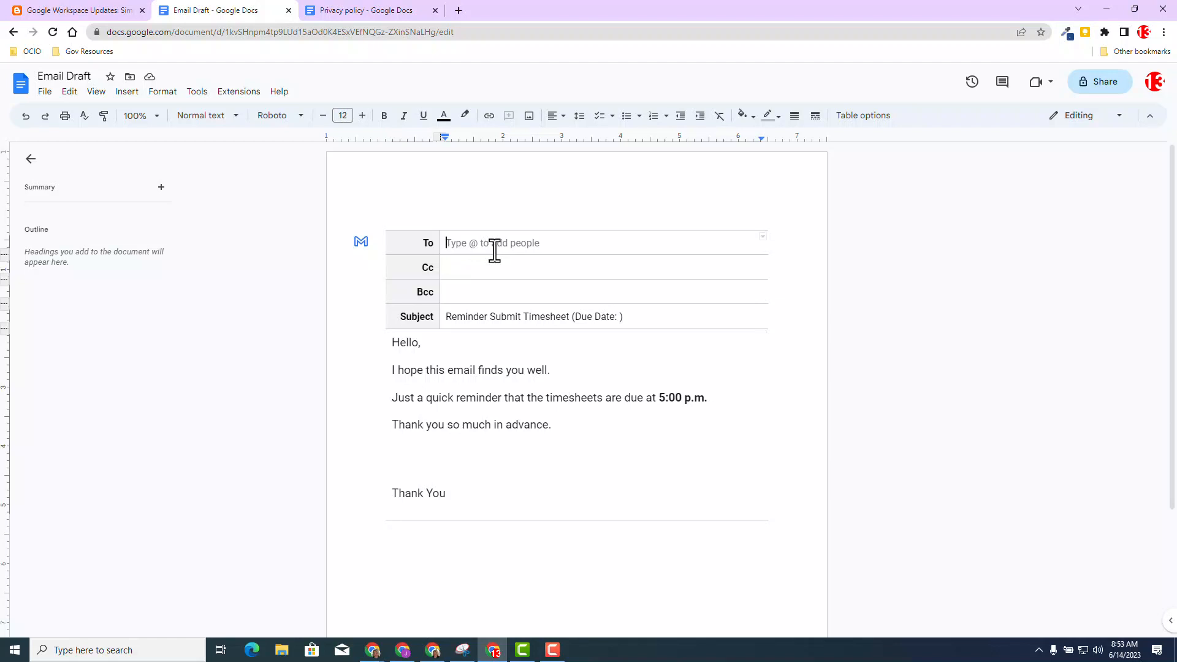
text(@)
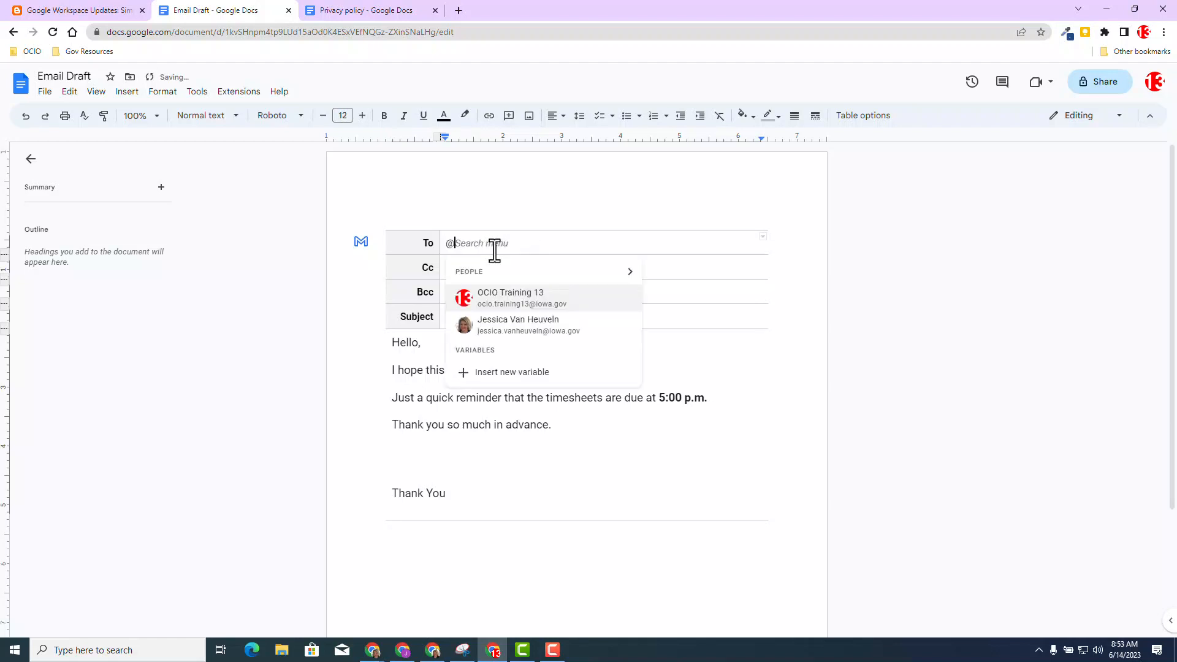
text(oc)
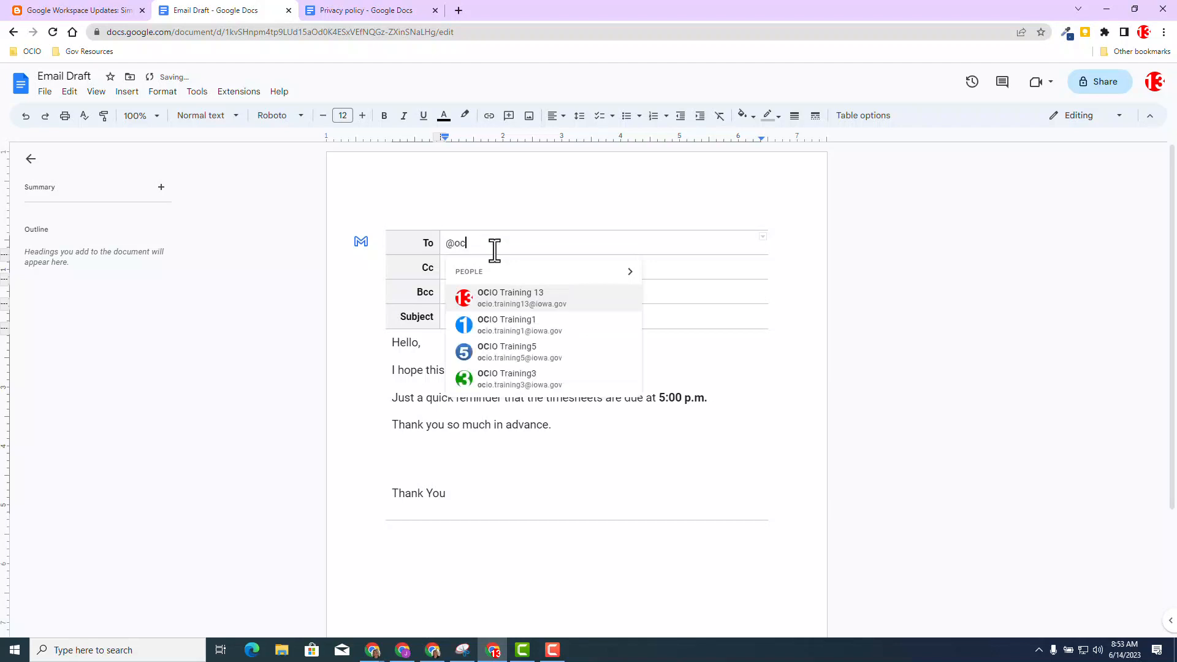
text(io)
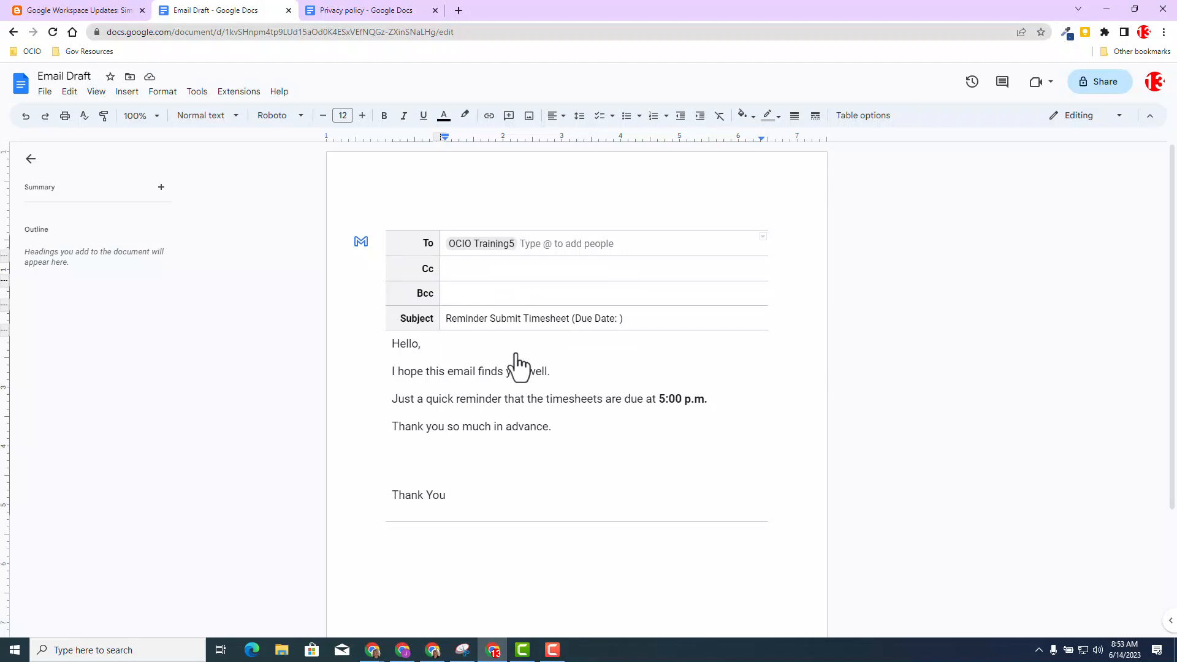
mouse_move(517, 355)
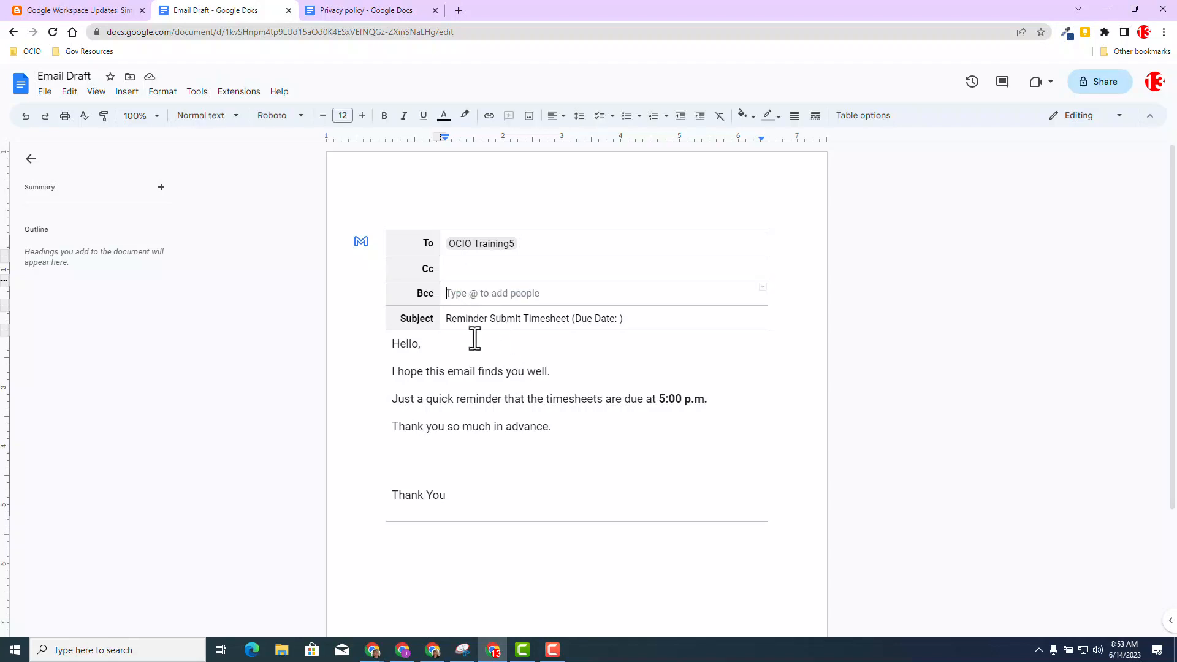
mouse_move(489, 388)
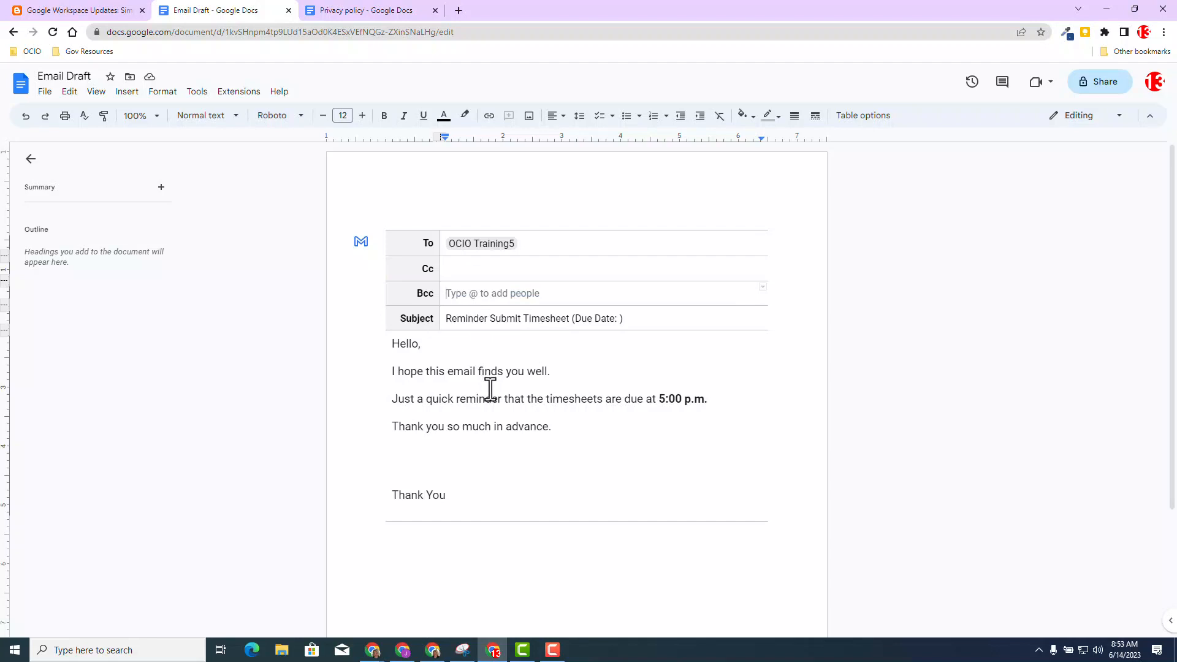
Fix the subject's closing parenthesis and type @ after 'Due Date:' to bring up smart chips
click(477, 319)
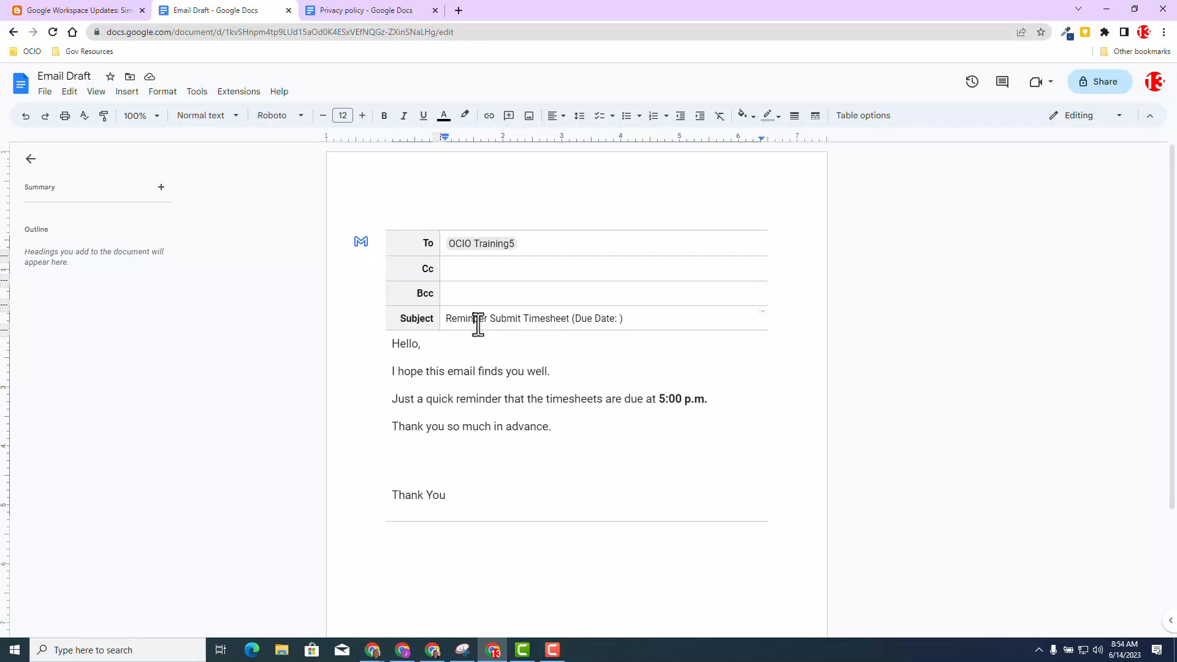
mouse_move(480, 382)
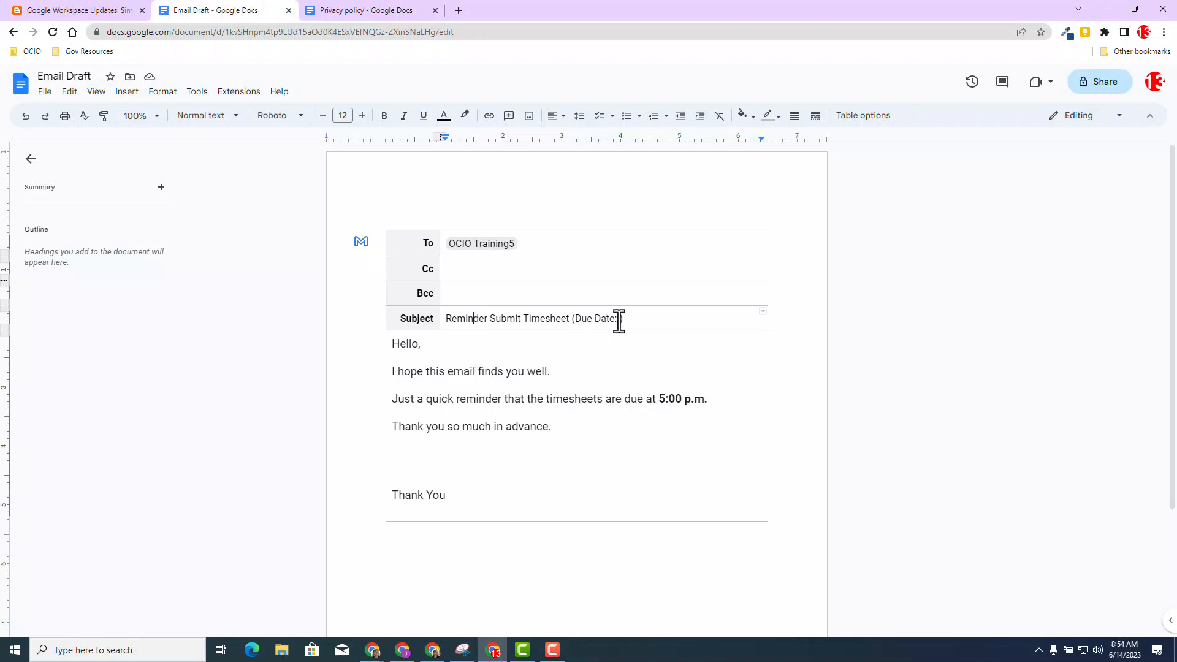
text())
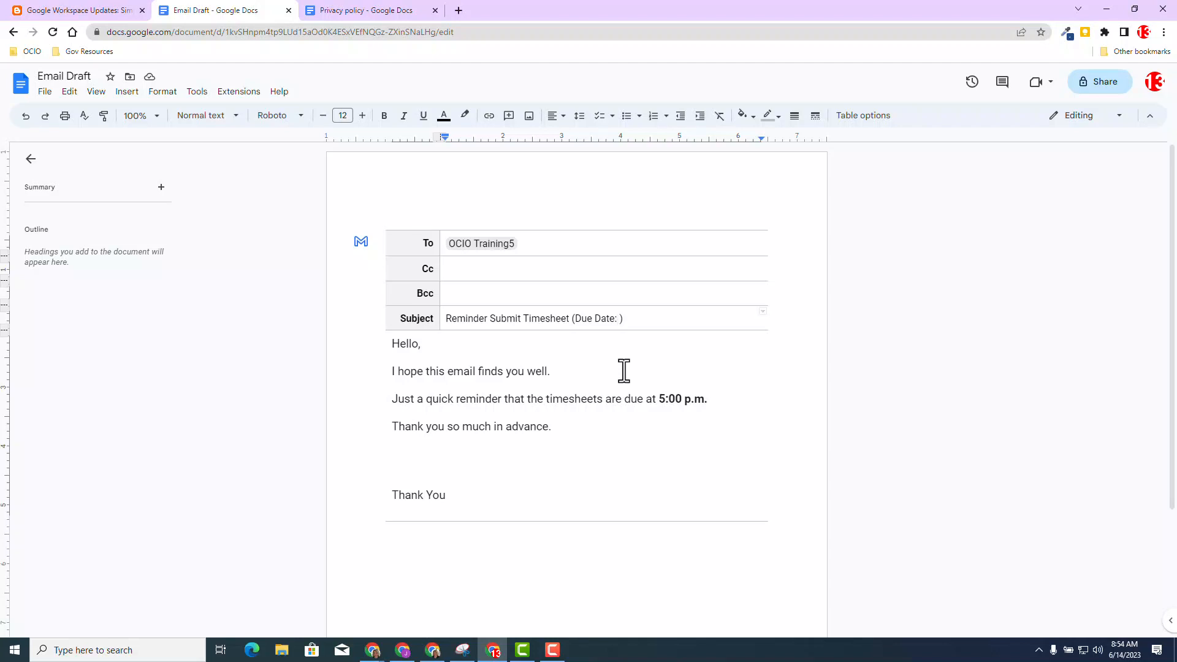
text(@)
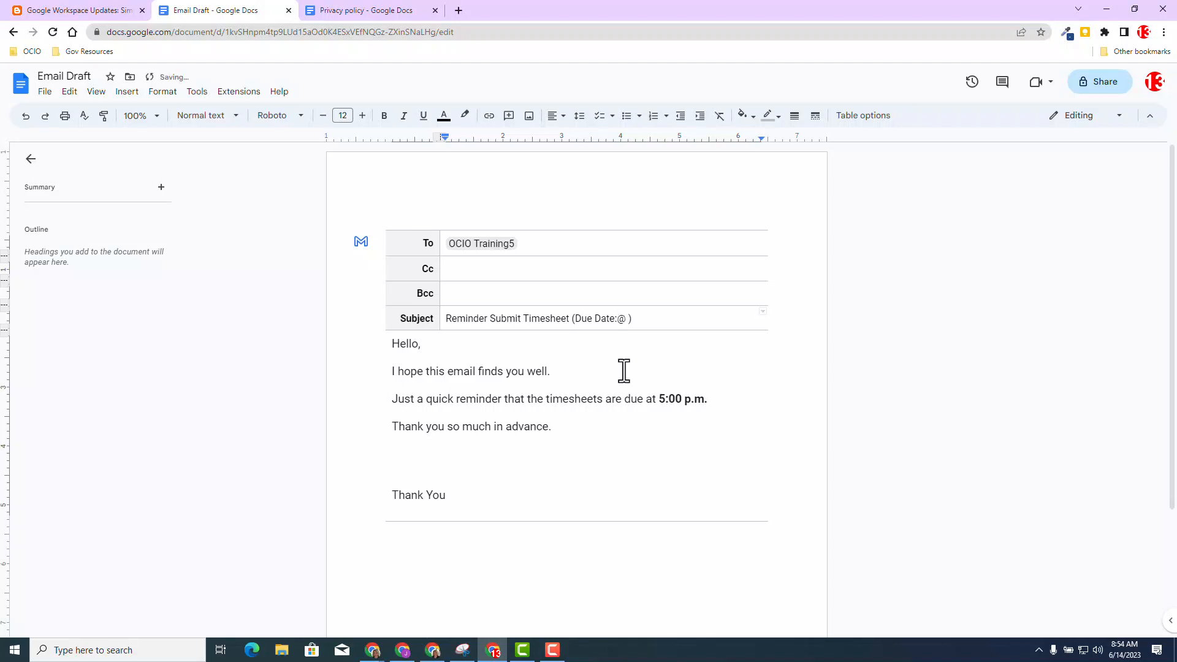
click(625, 319)
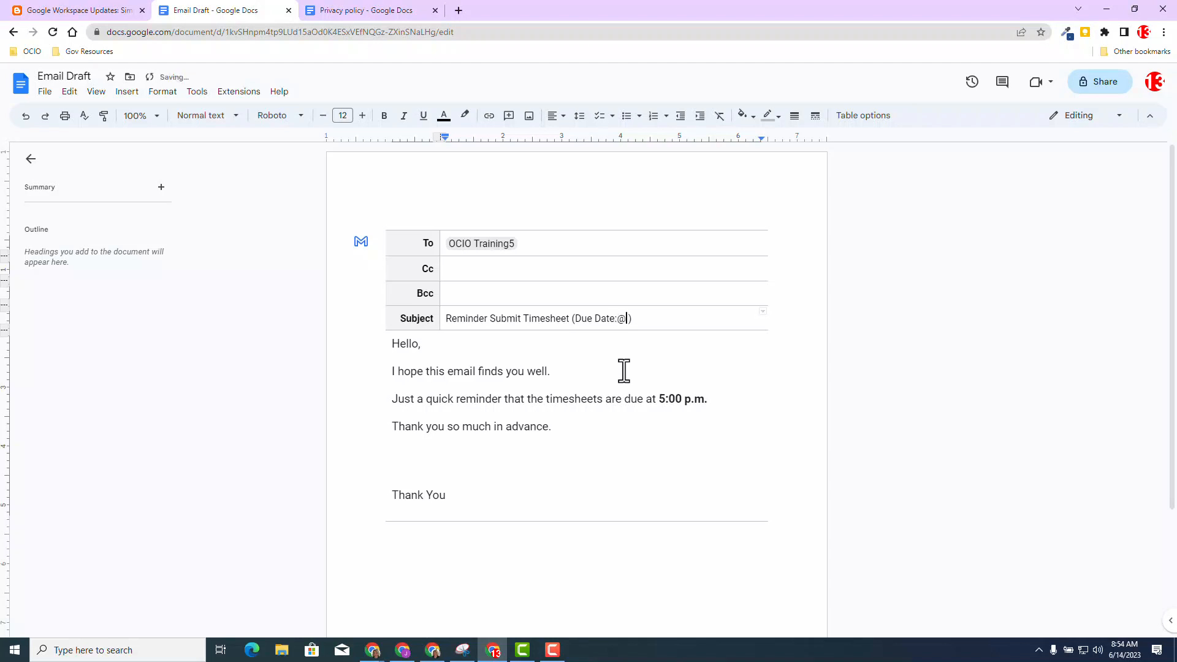
key(Backspace)
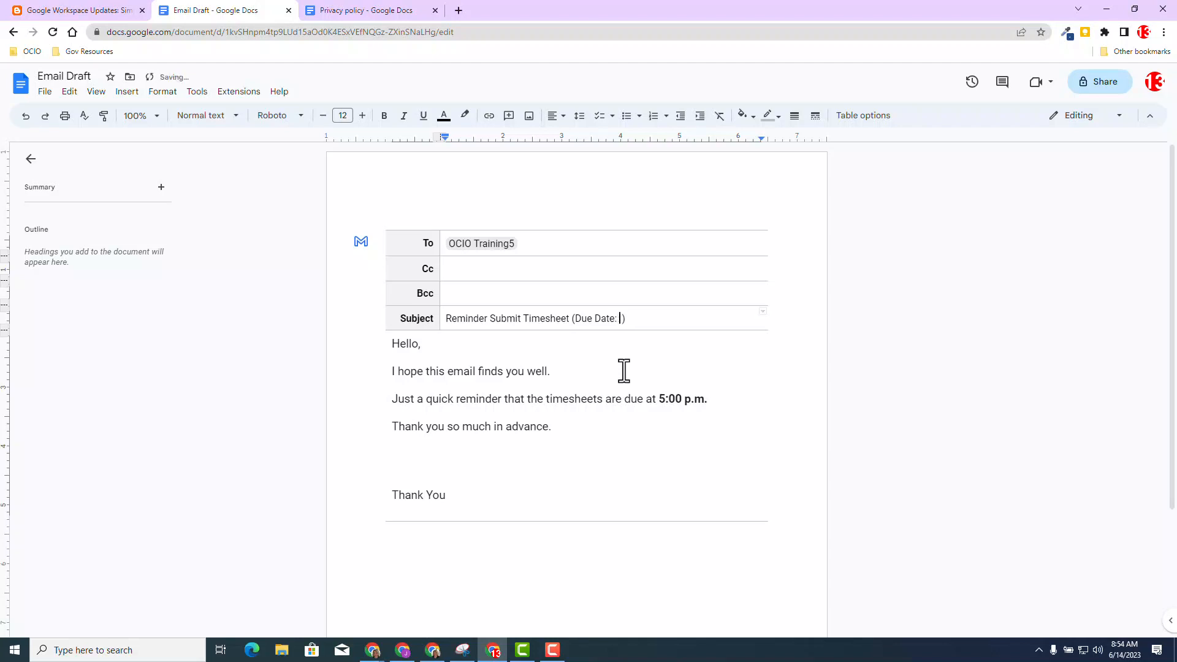
text(@)
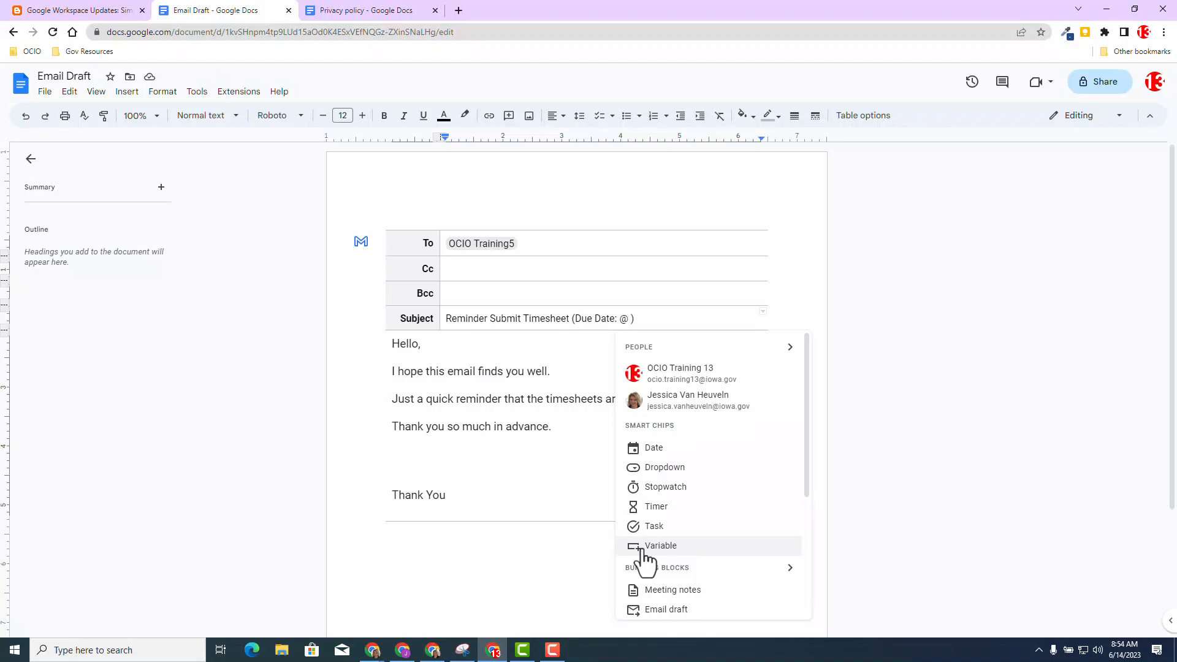
Create a variable chip named Due Date inside the subject's parentheses
click(661, 546)
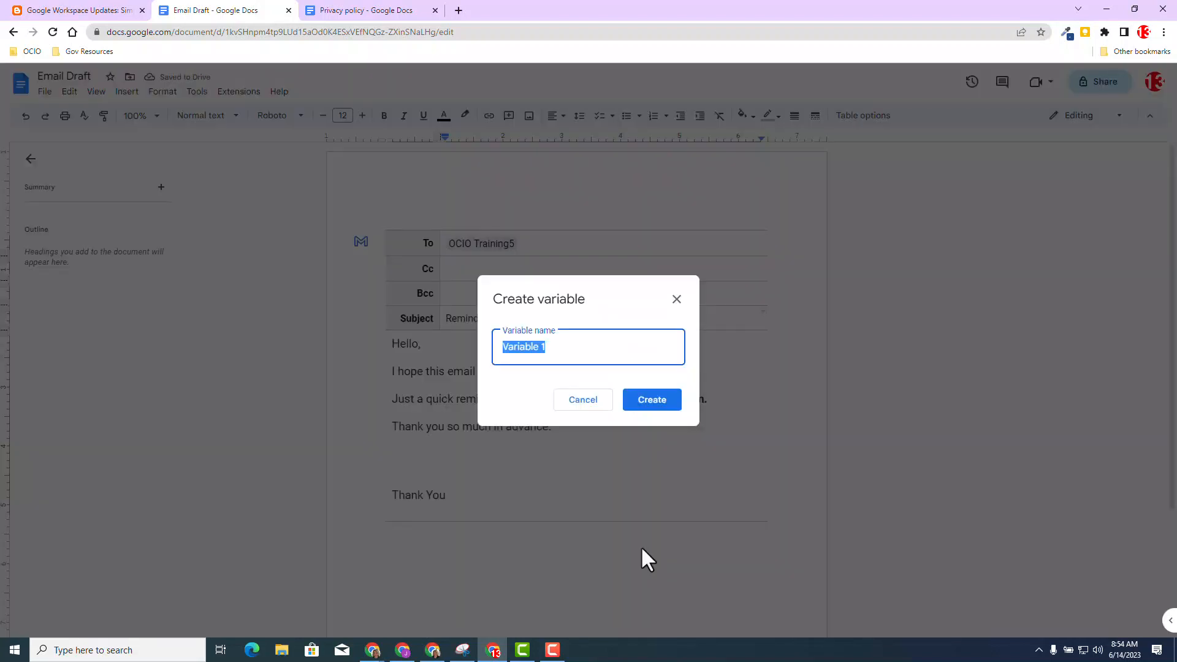
text(Due Date)
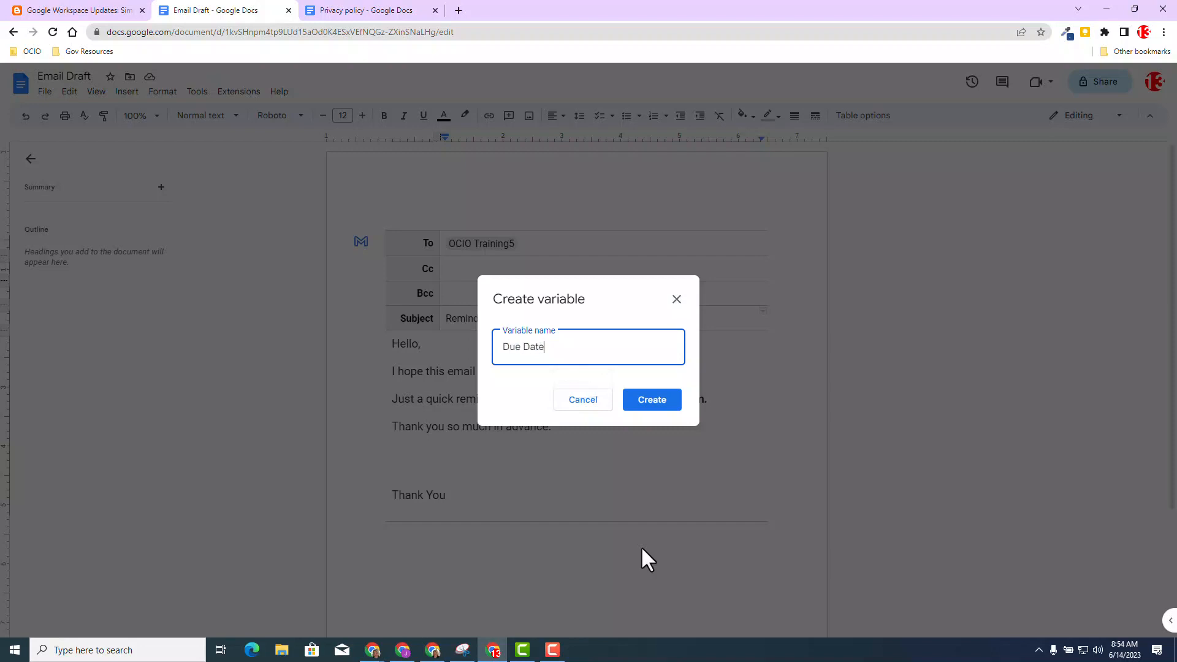
click(650, 400)
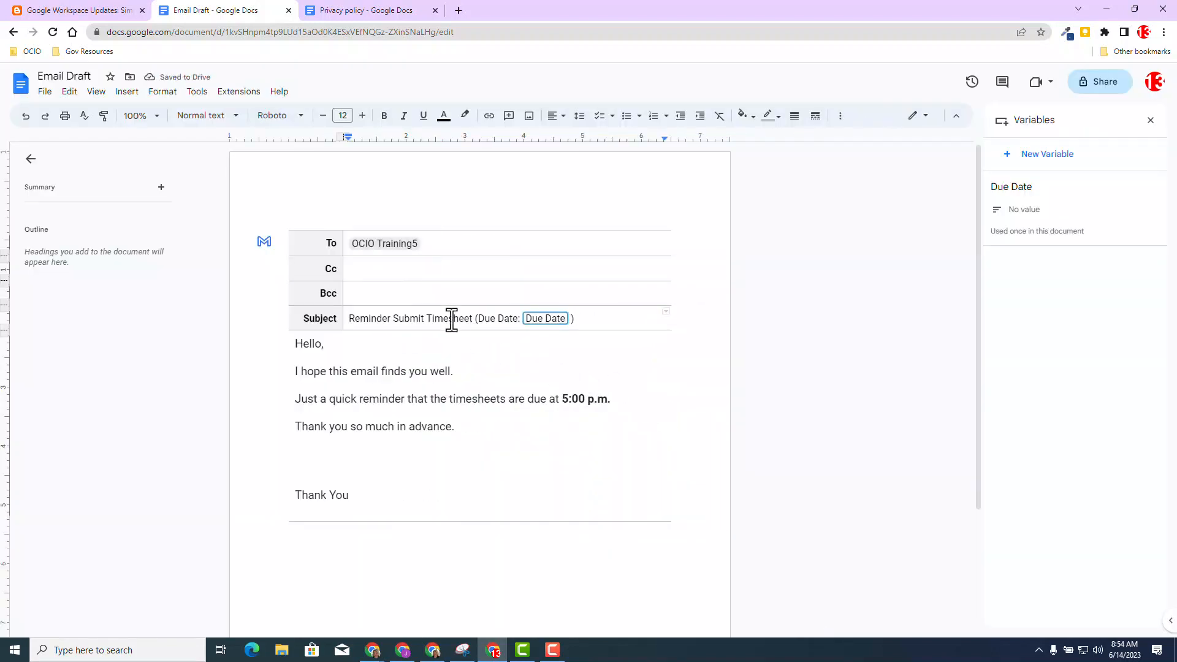
Bring up the list of insertable elements with the Due Date chip still in the subject
click(126, 91)
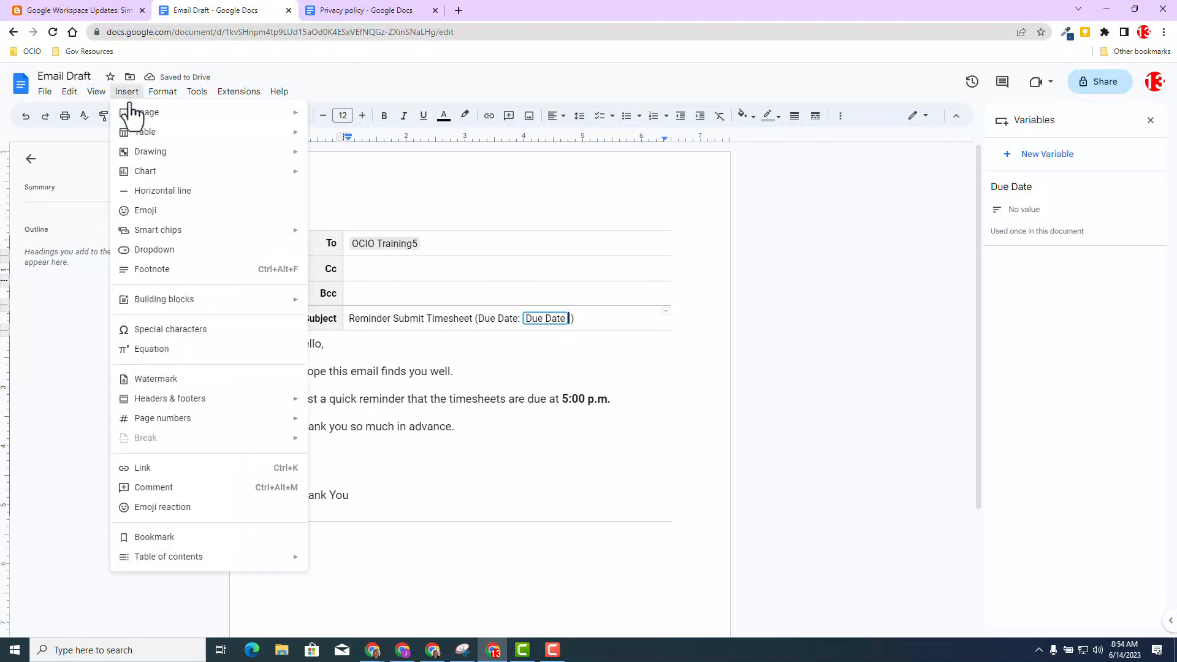
mouse_move(157, 229)
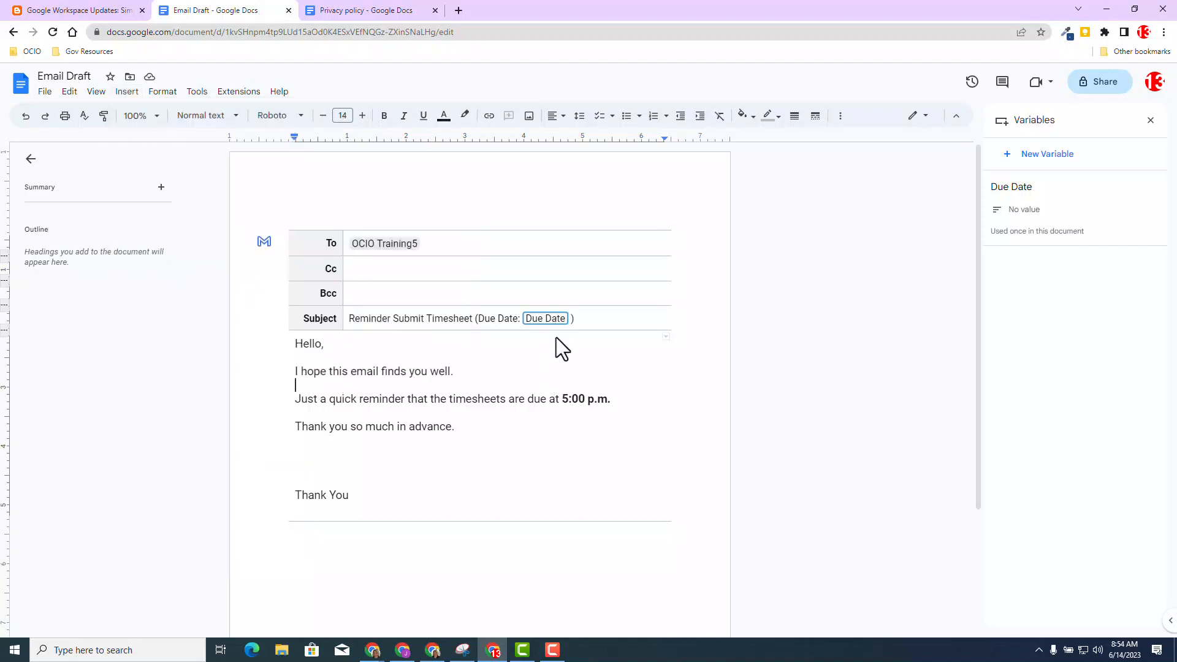
mouse_move(560, 399)
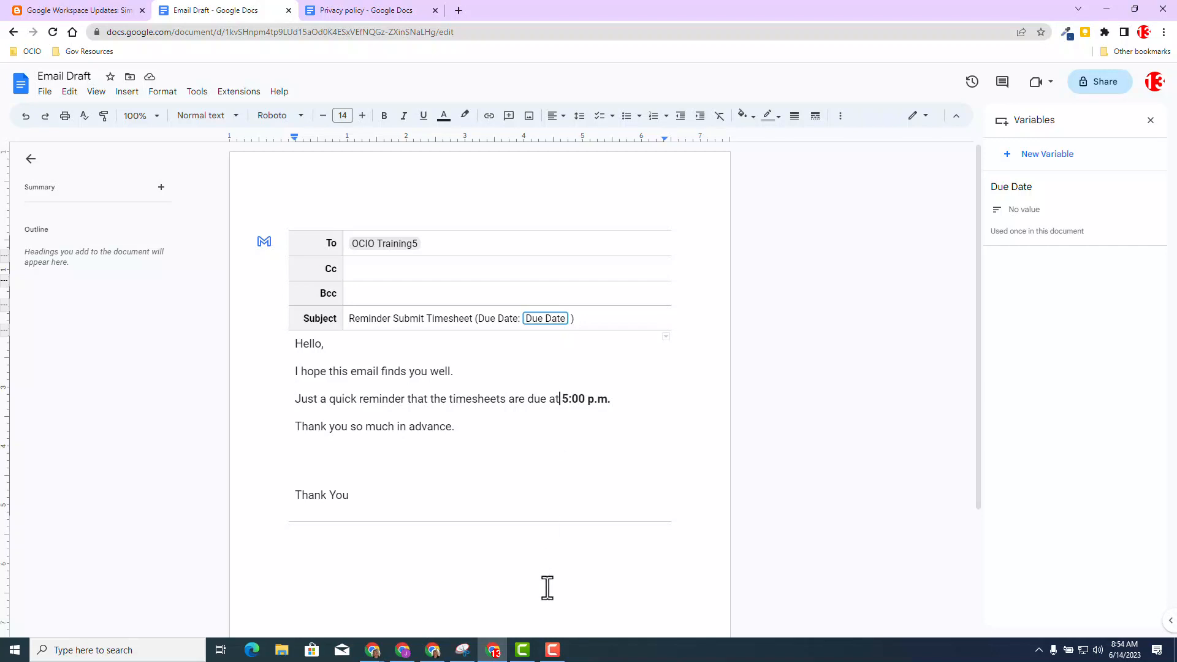
mouse_move(549, 557)
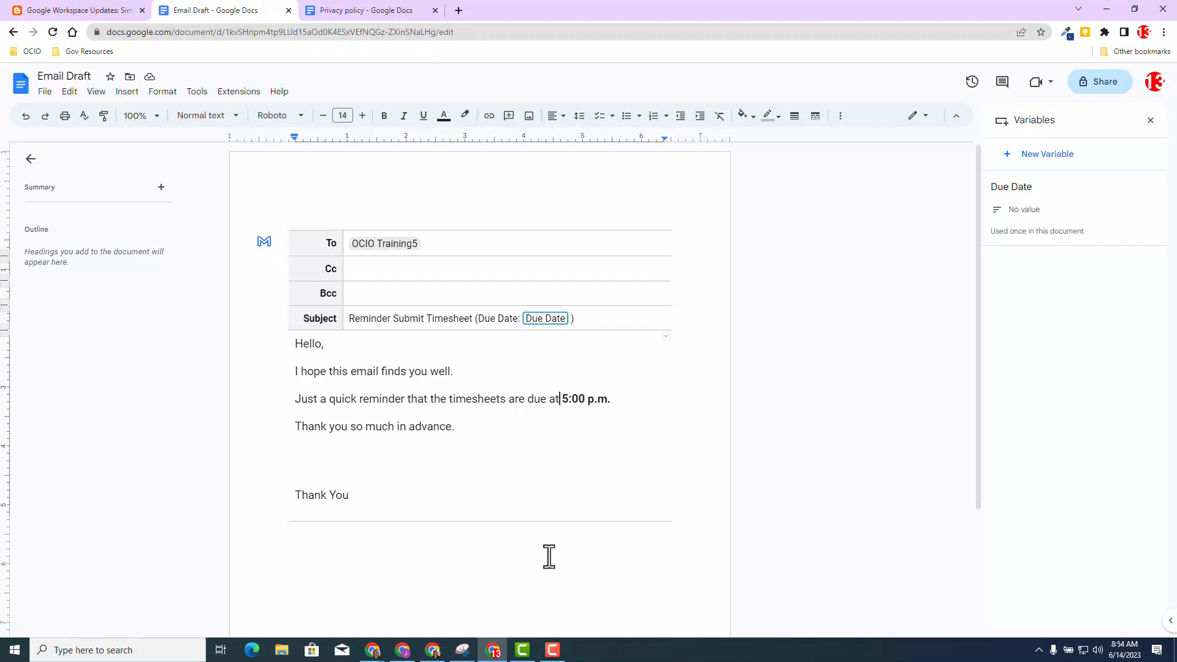
mouse_move(559, 400)
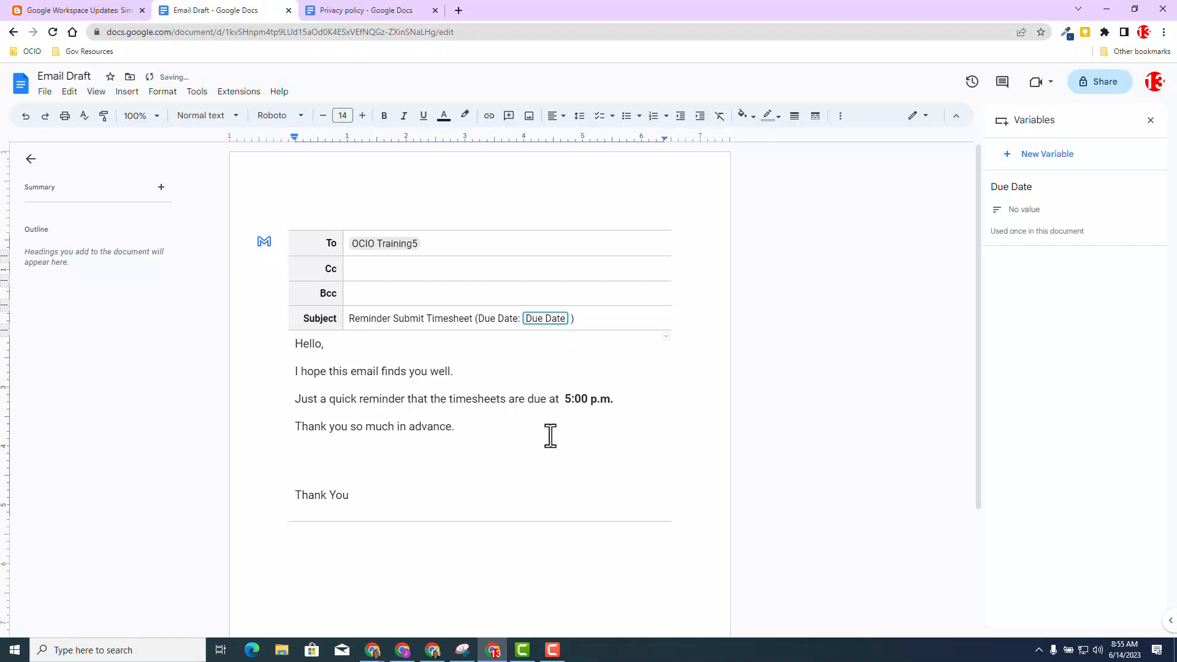
text(@d)
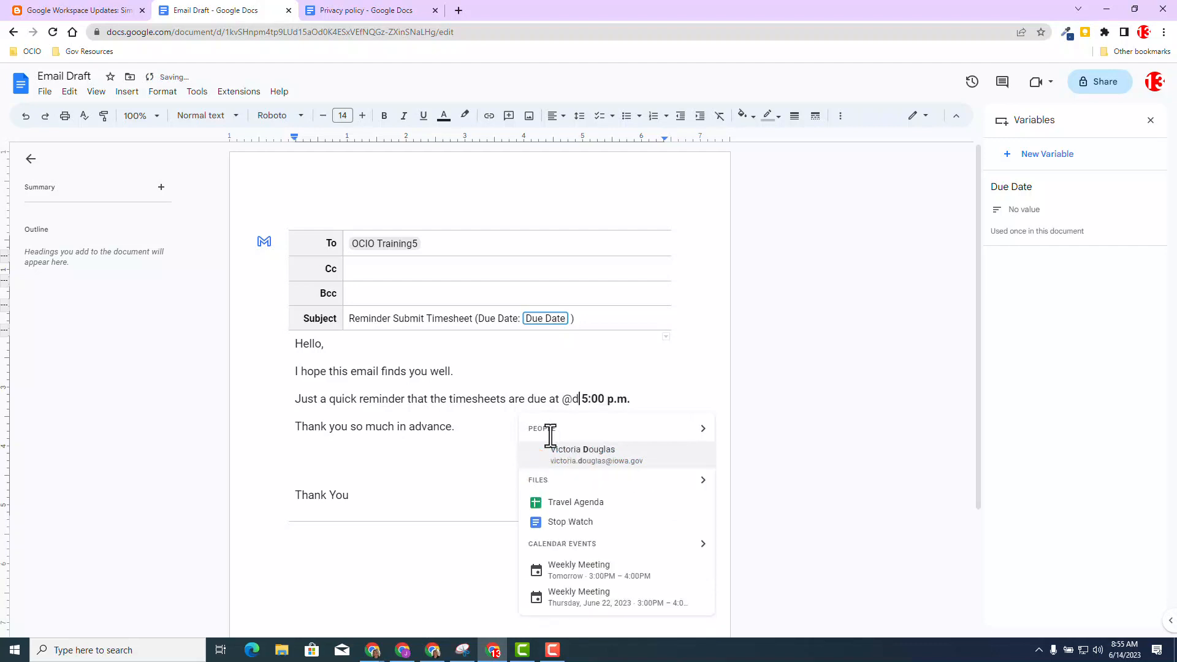
text(ue)
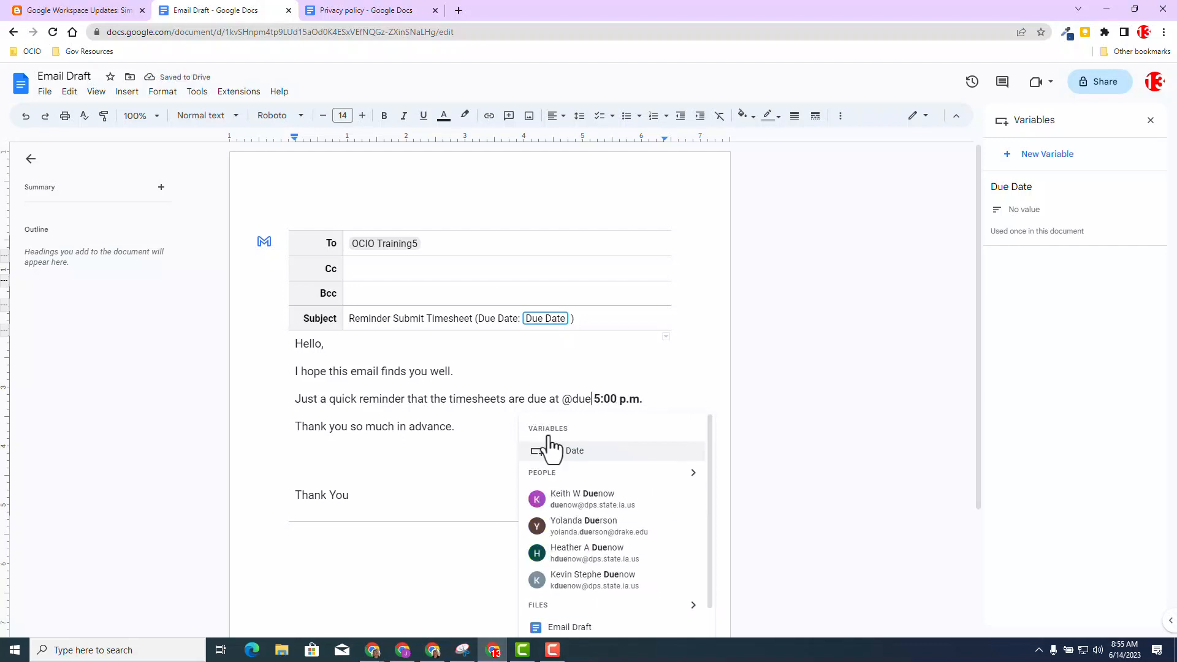
click(574, 450)
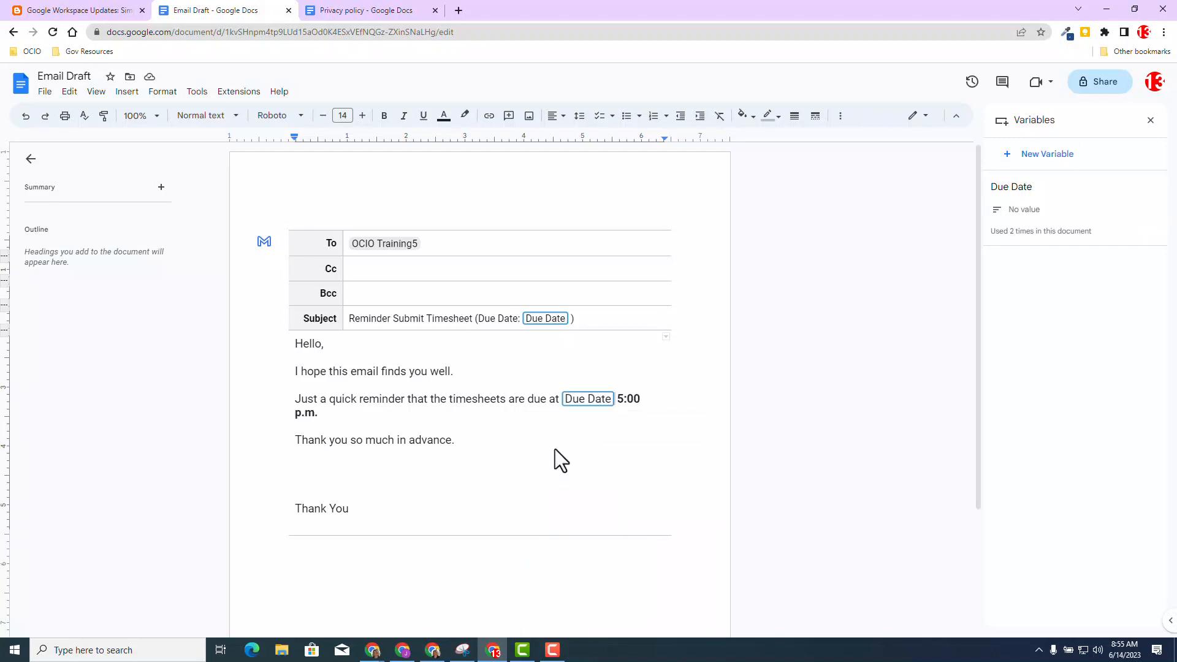
mouse_move(1070, 131)
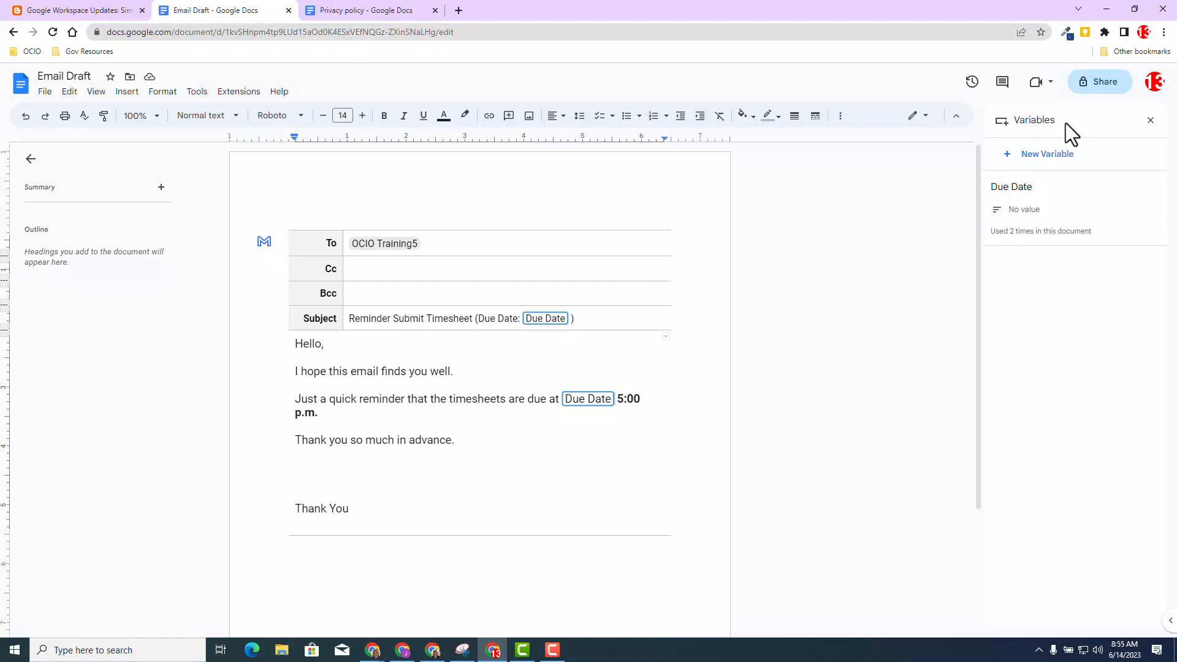
mouse_move(1049, 155)
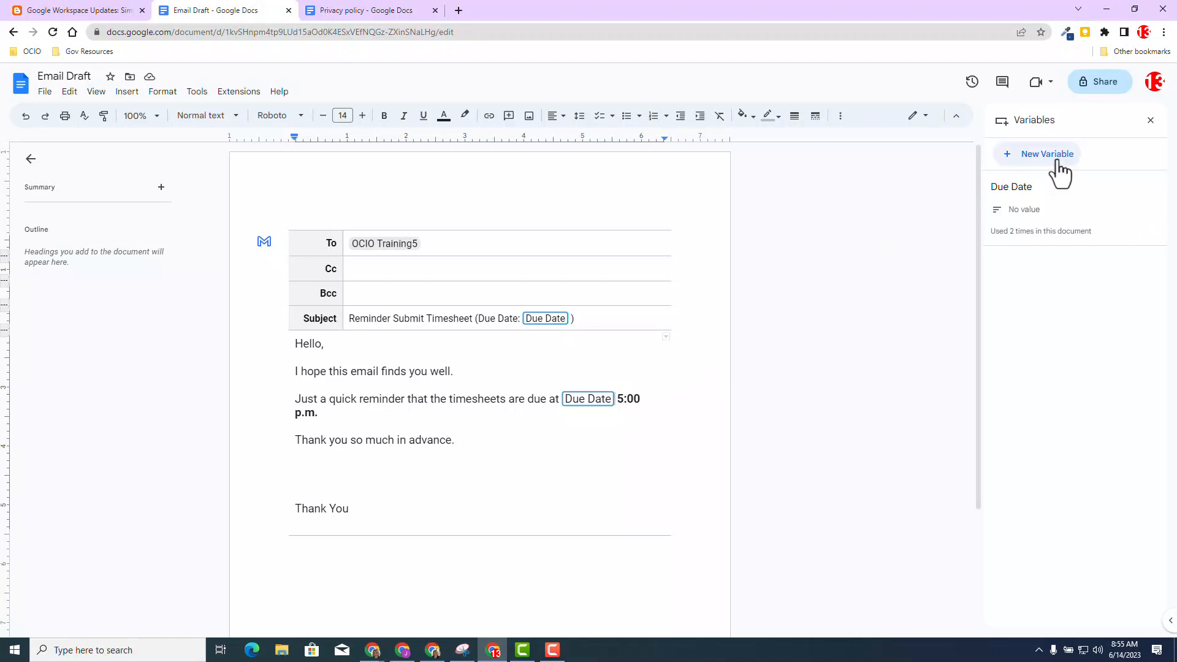
mouse_move(1036, 187)
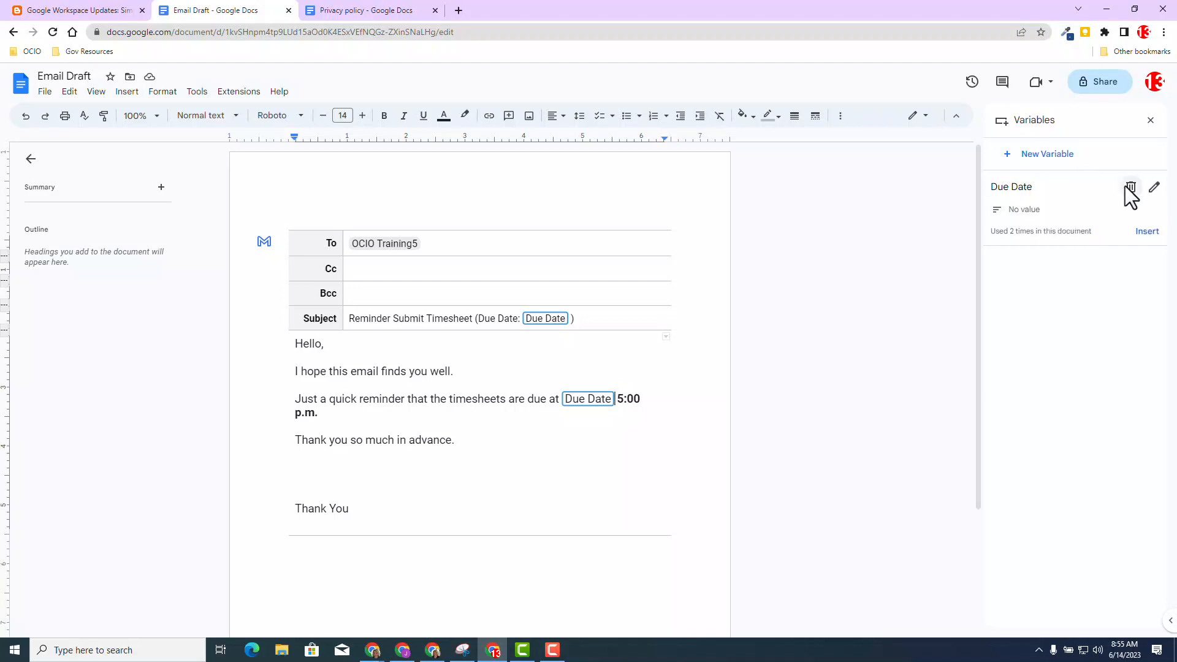
mouse_move(1131, 188)
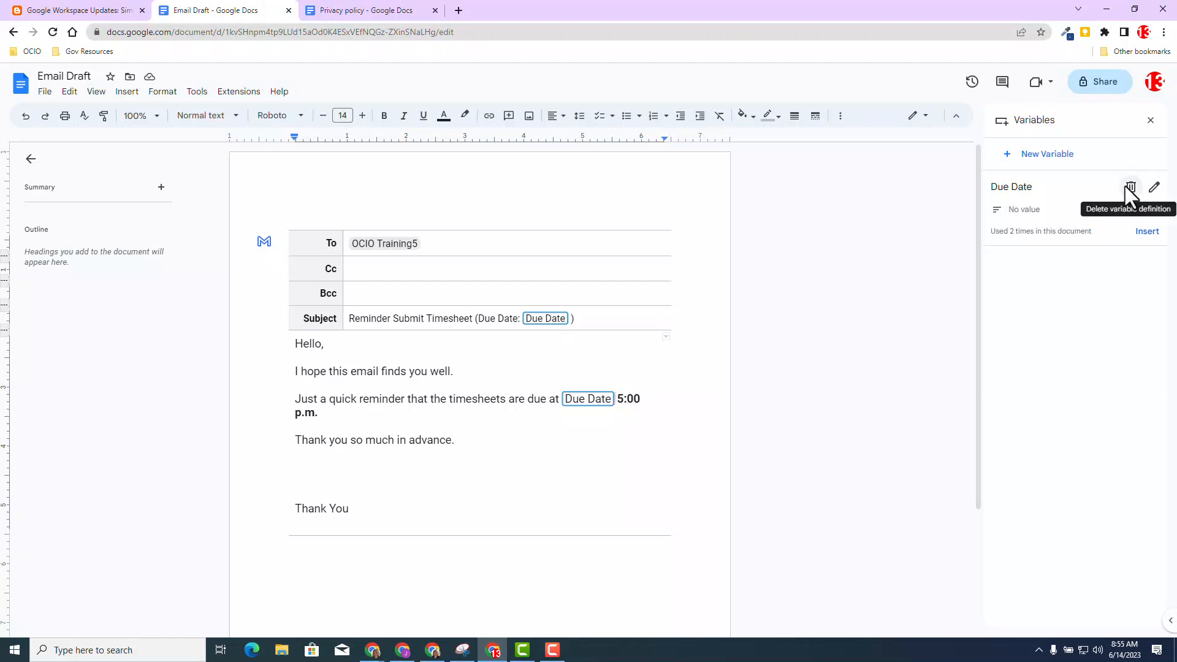
mouse_move(1155, 186)
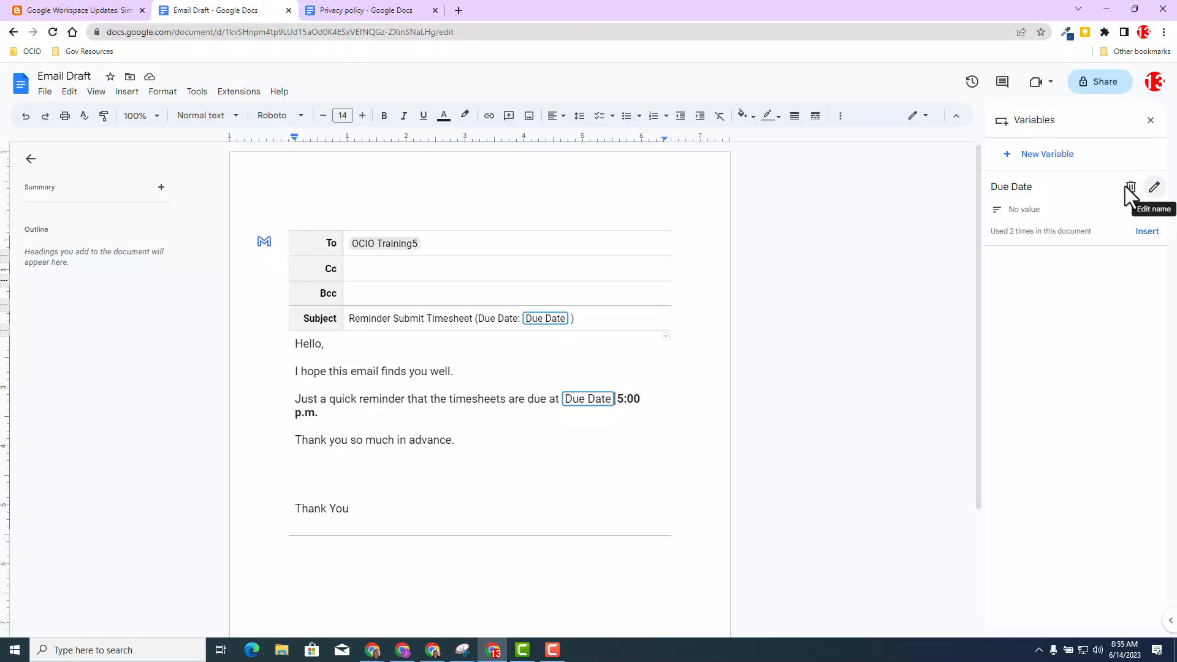
mouse_move(1131, 195)
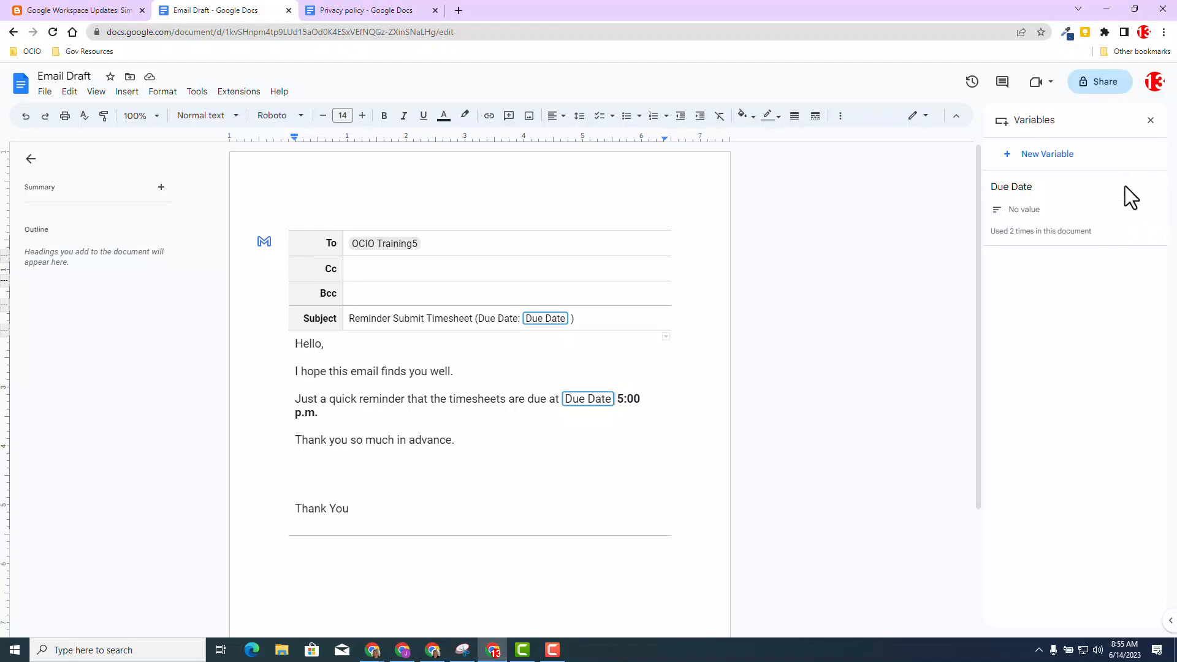
mouse_move(971, 265)
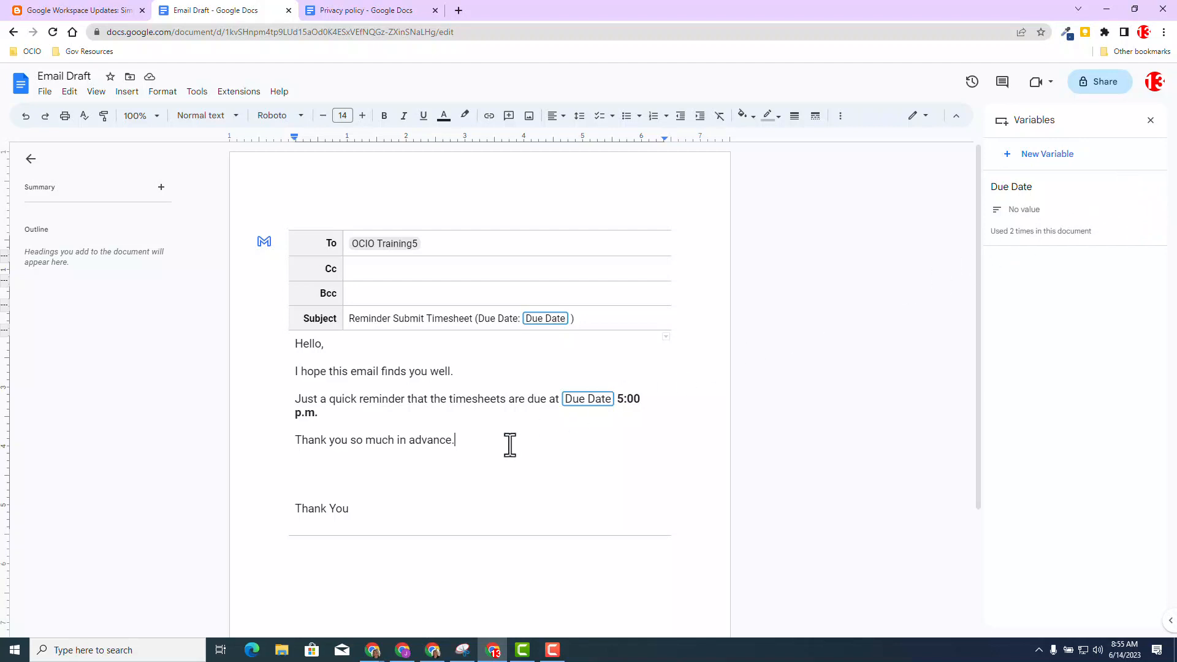
mouse_move(535, 433)
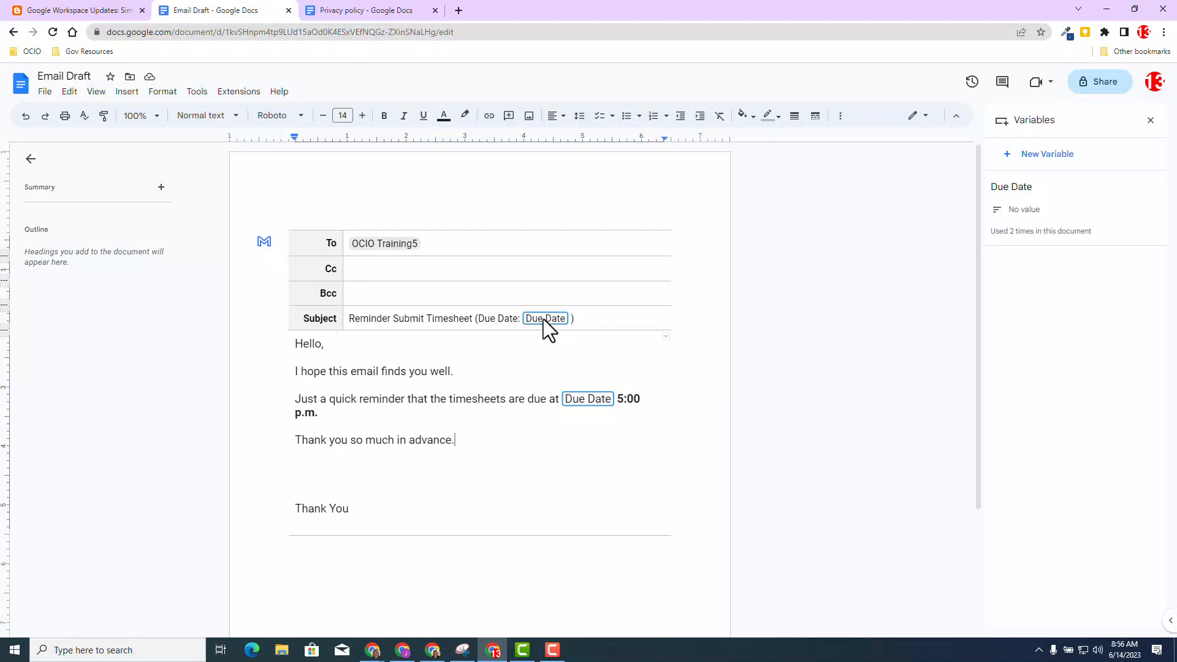
Set the Due Date variable to June 14, 2023 so both chips show that date
click(546, 319)
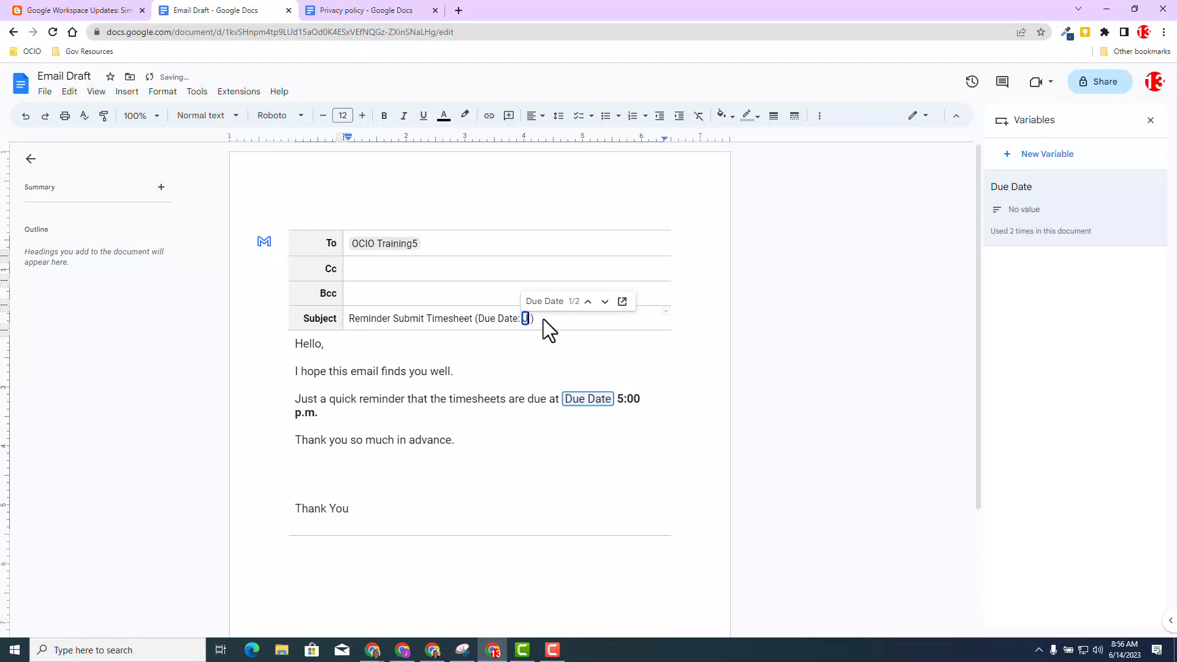
text(June 14, 2)
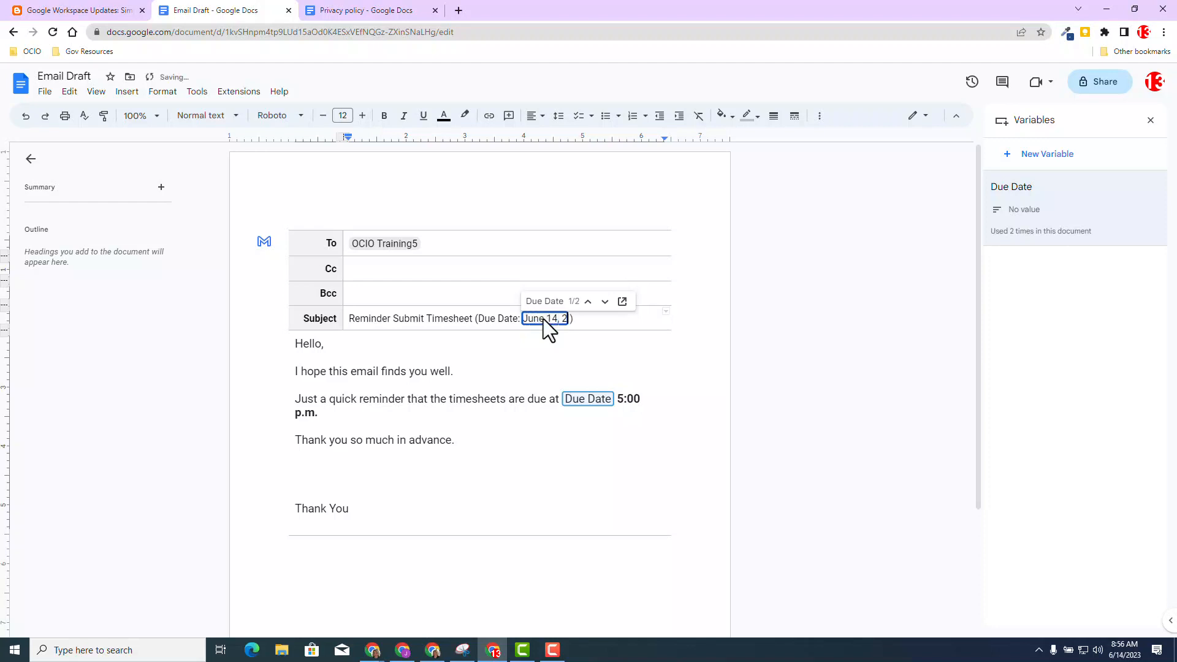
text(023)
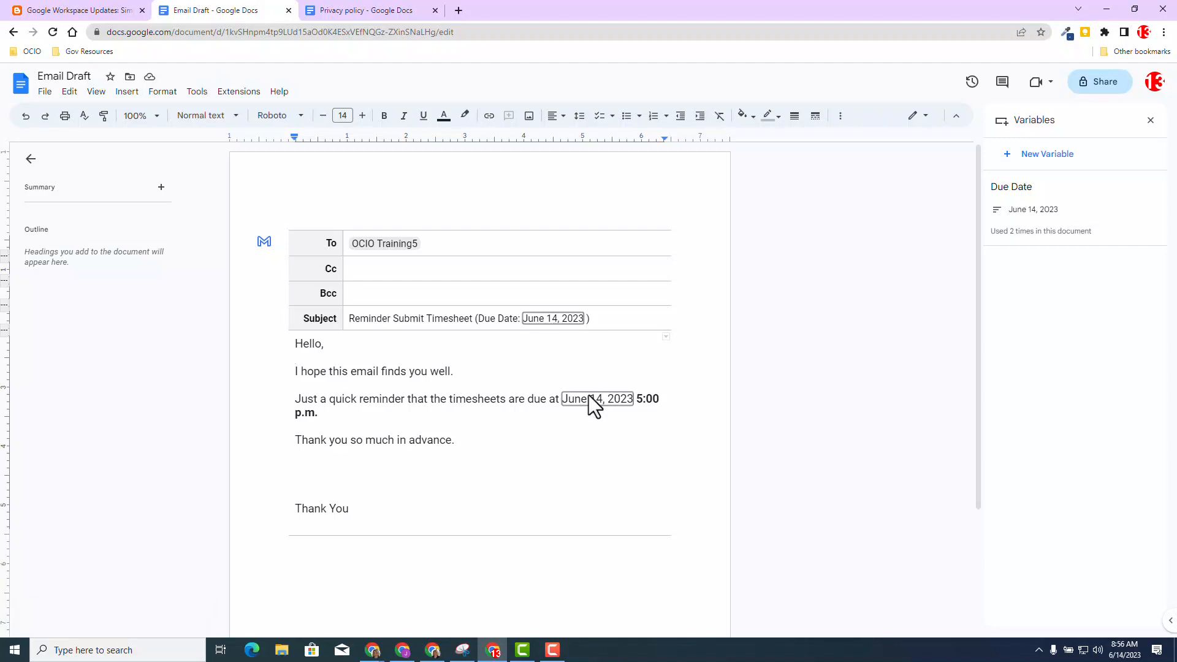
mouse_move(575, 353)
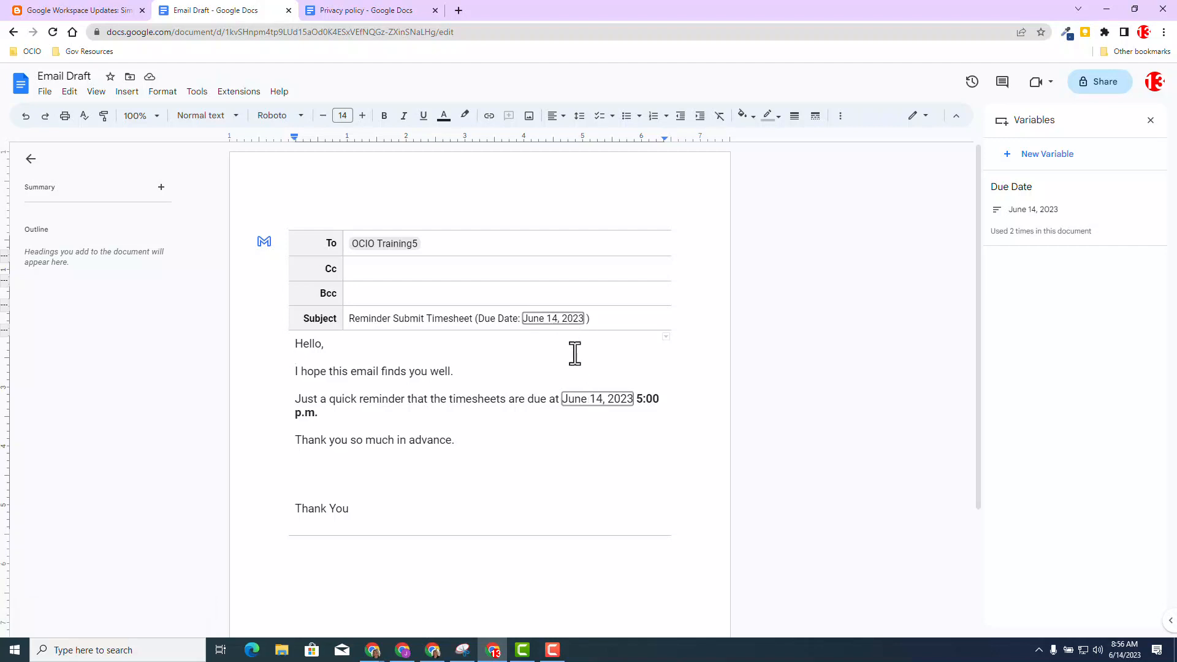
mouse_move(584, 413)
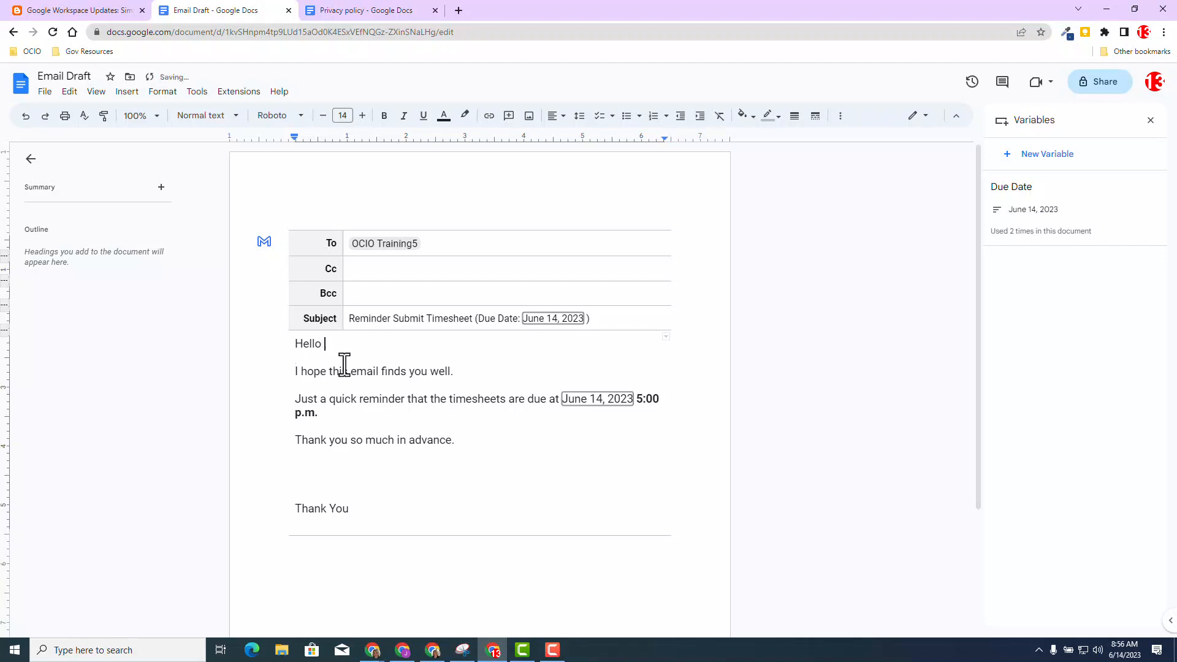
text(@)
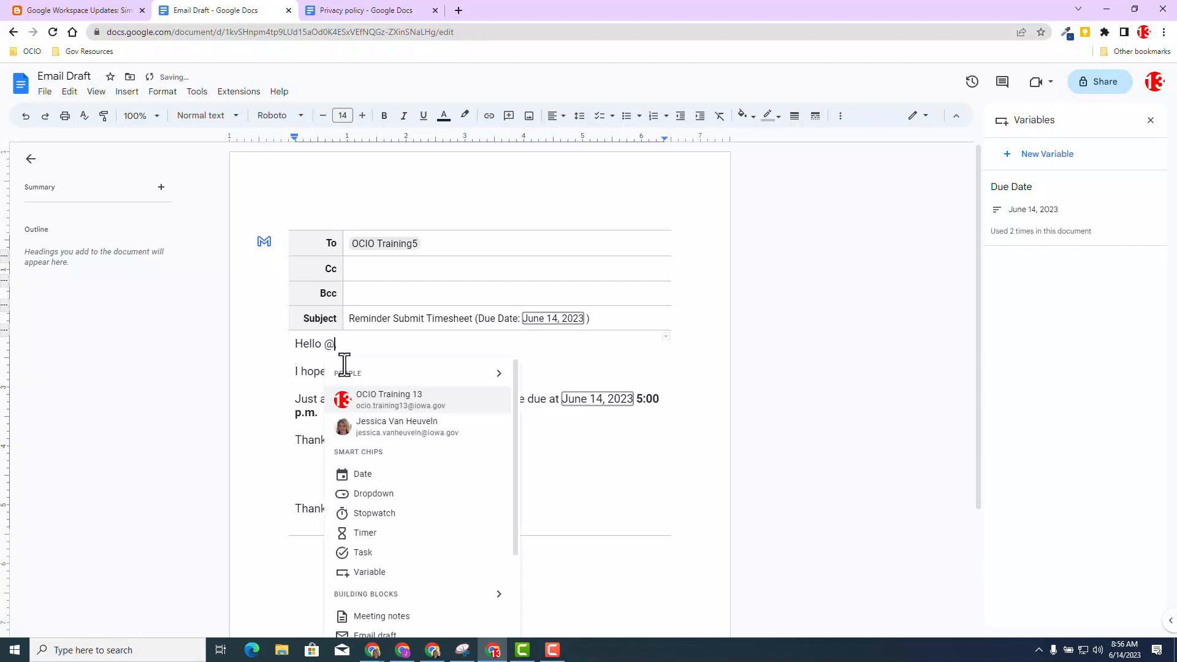
text(var)
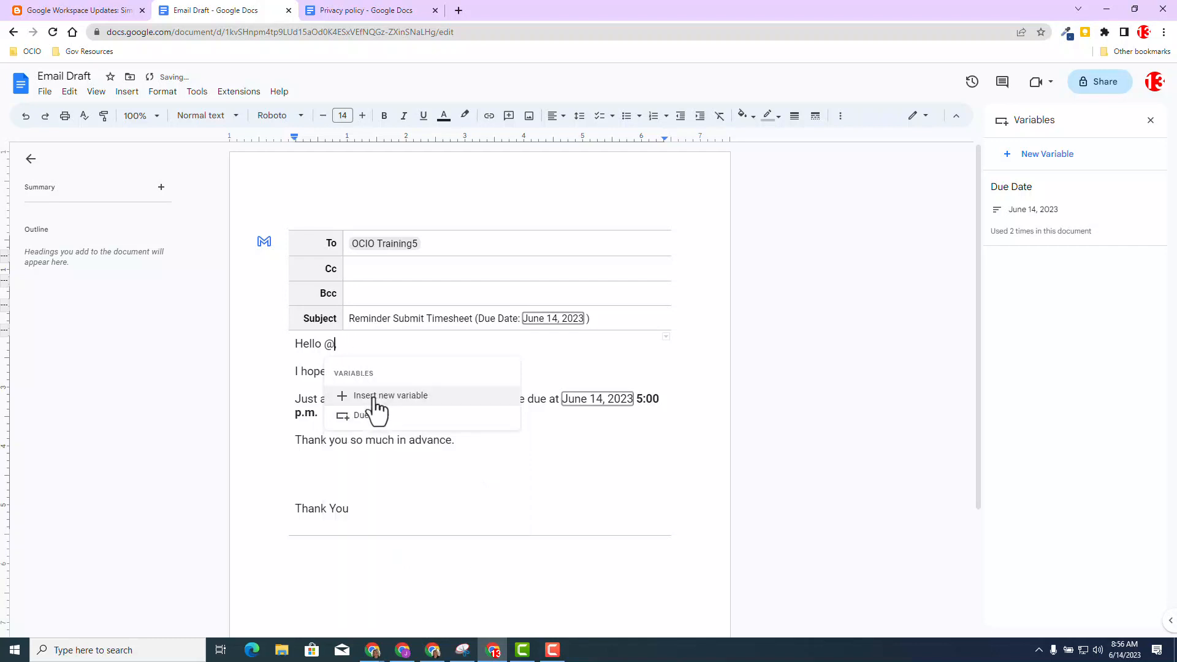
click(390, 396)
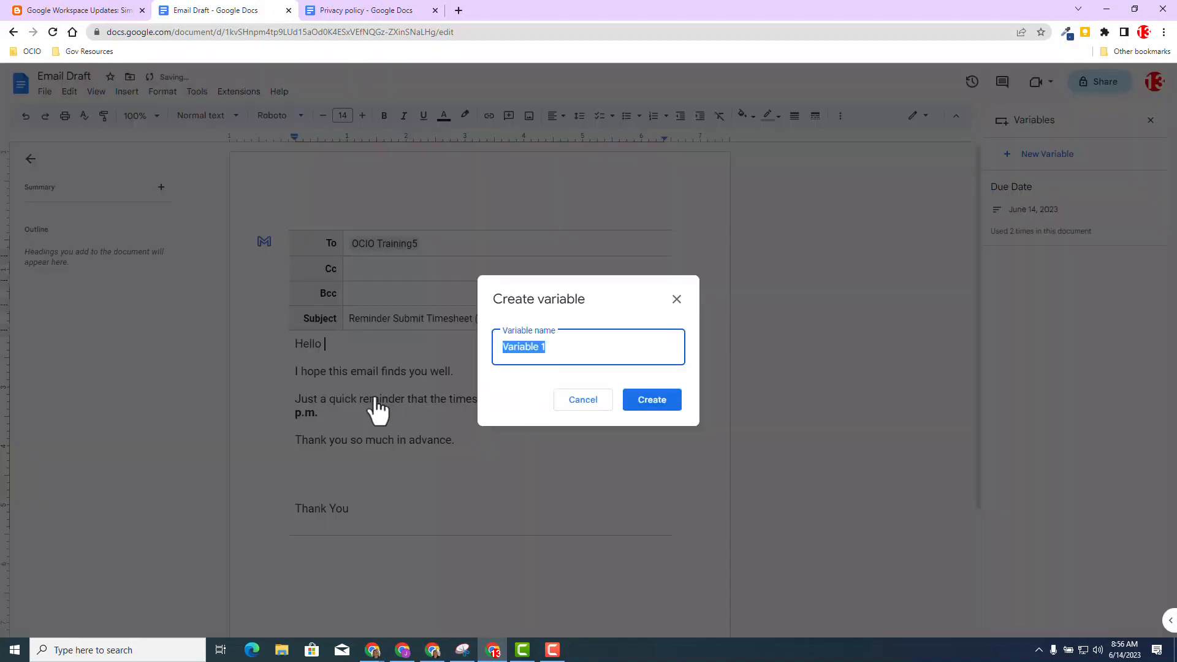
text(Name)
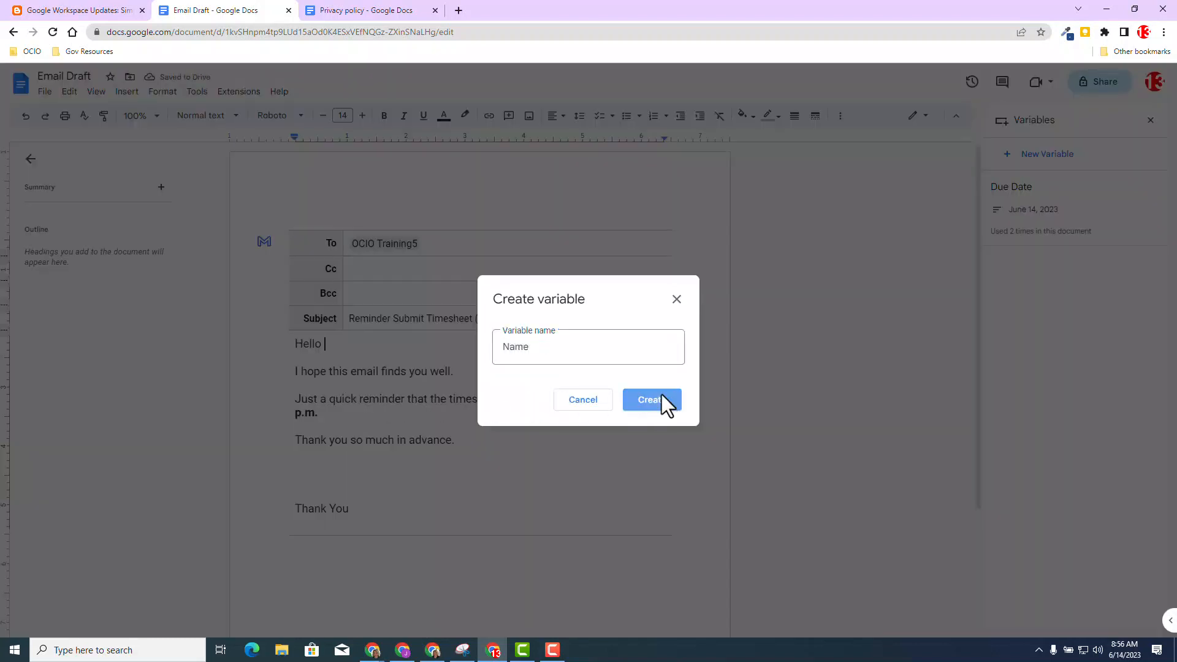
click(650, 400)
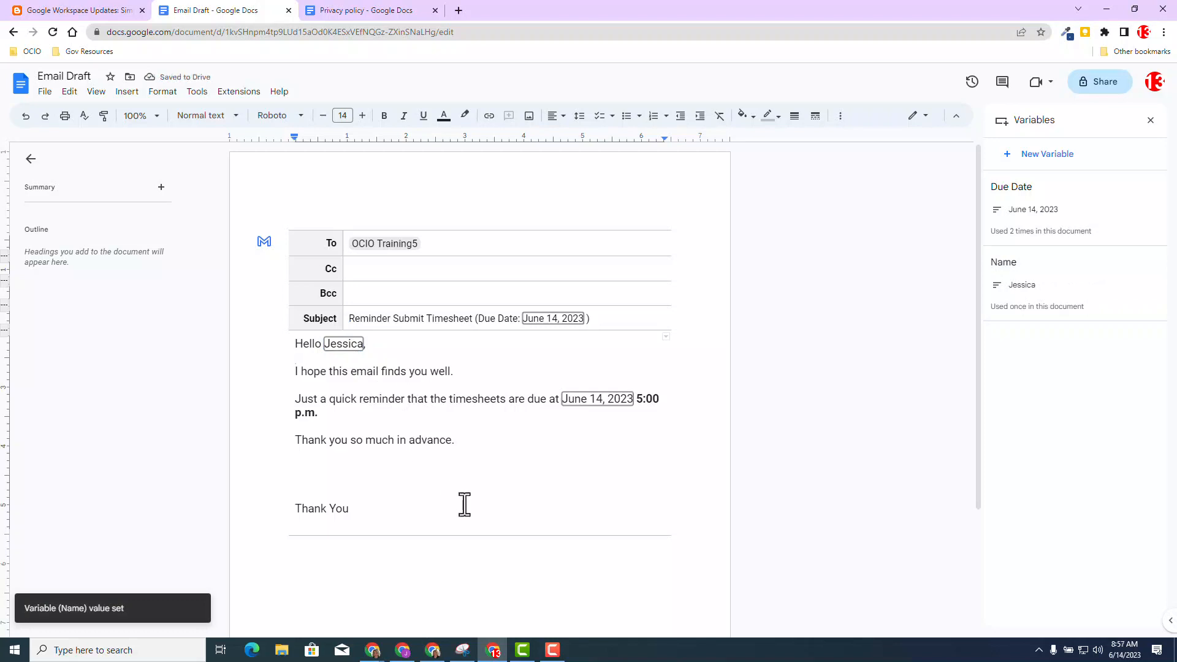
mouse_move(353, 357)
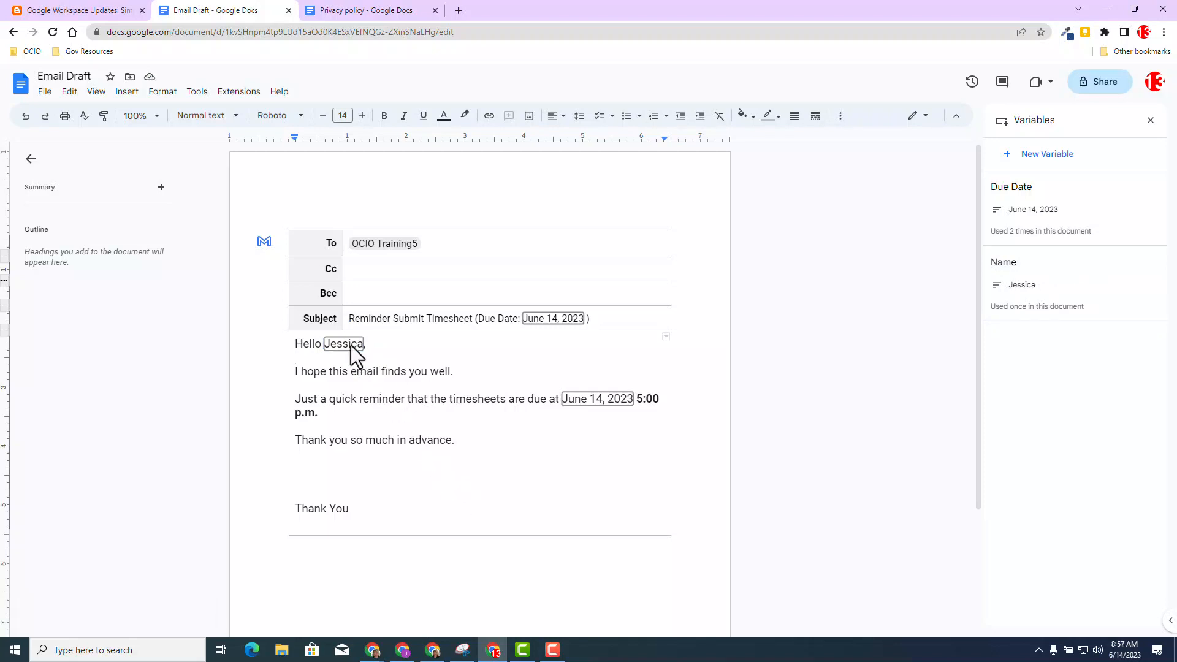
mouse_move(433, 471)
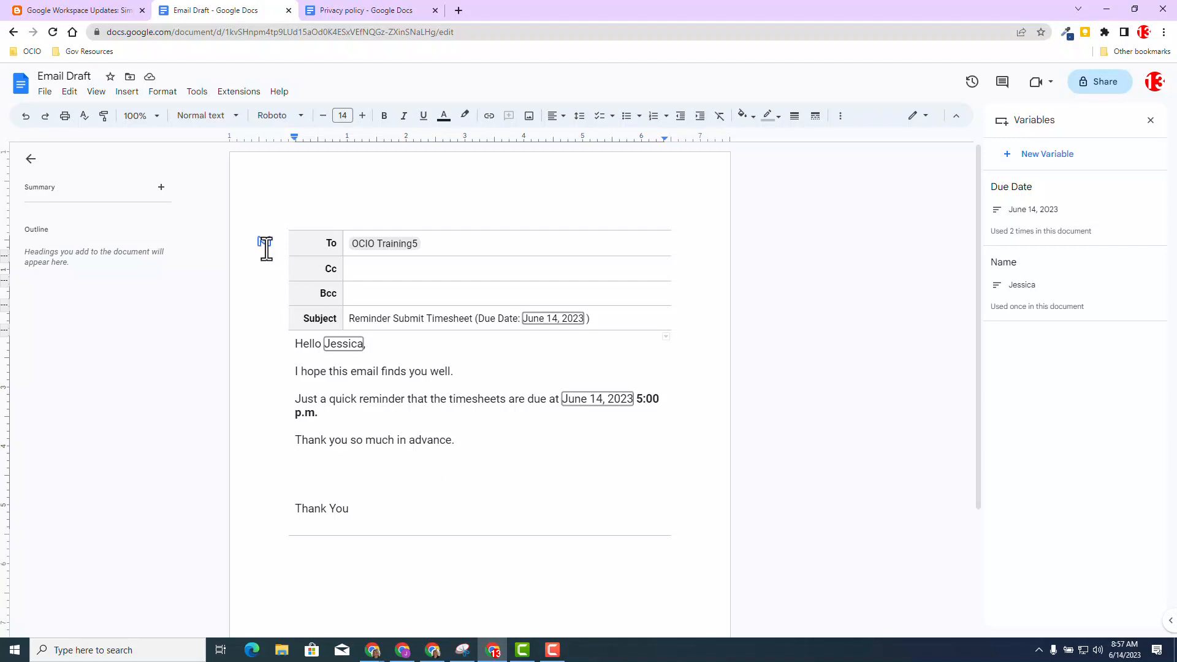
mouse_move(264, 242)
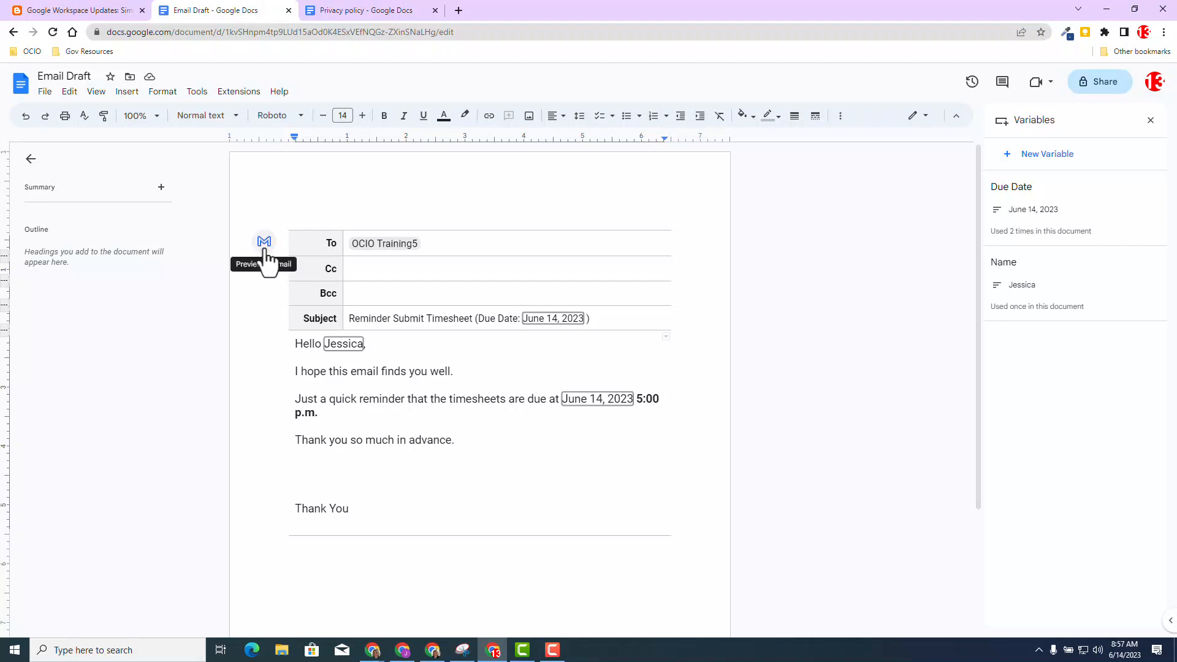
Preview the draft as a full-size Gmail compose window and send the reminder email
click(263, 241)
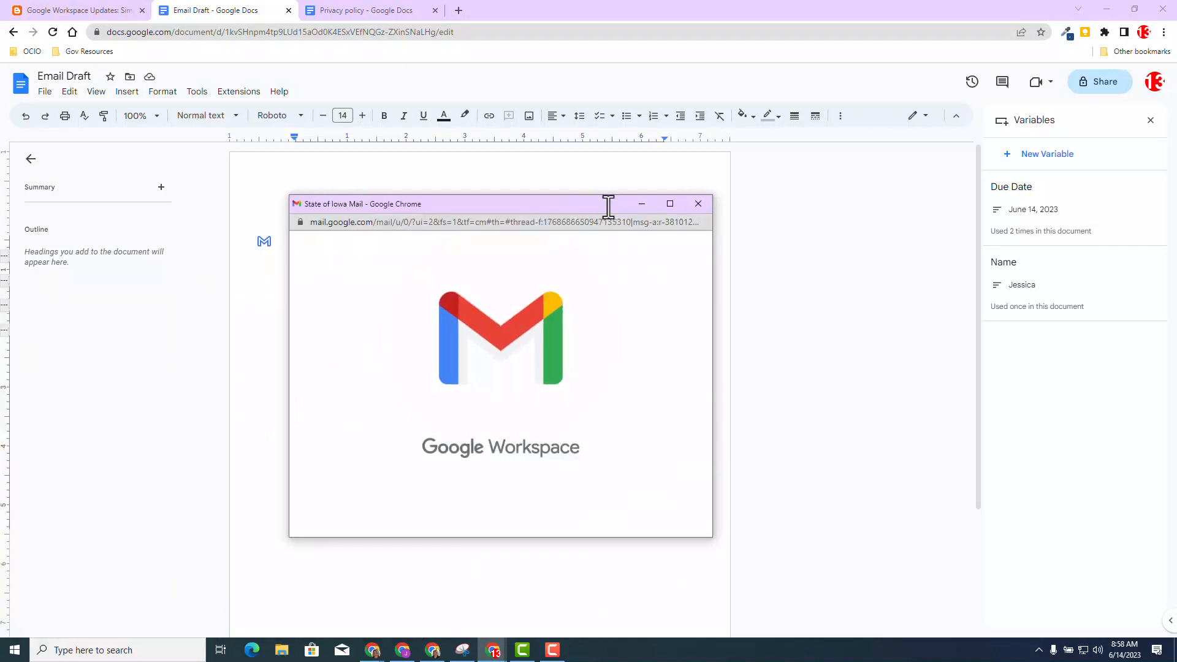
click(670, 204)
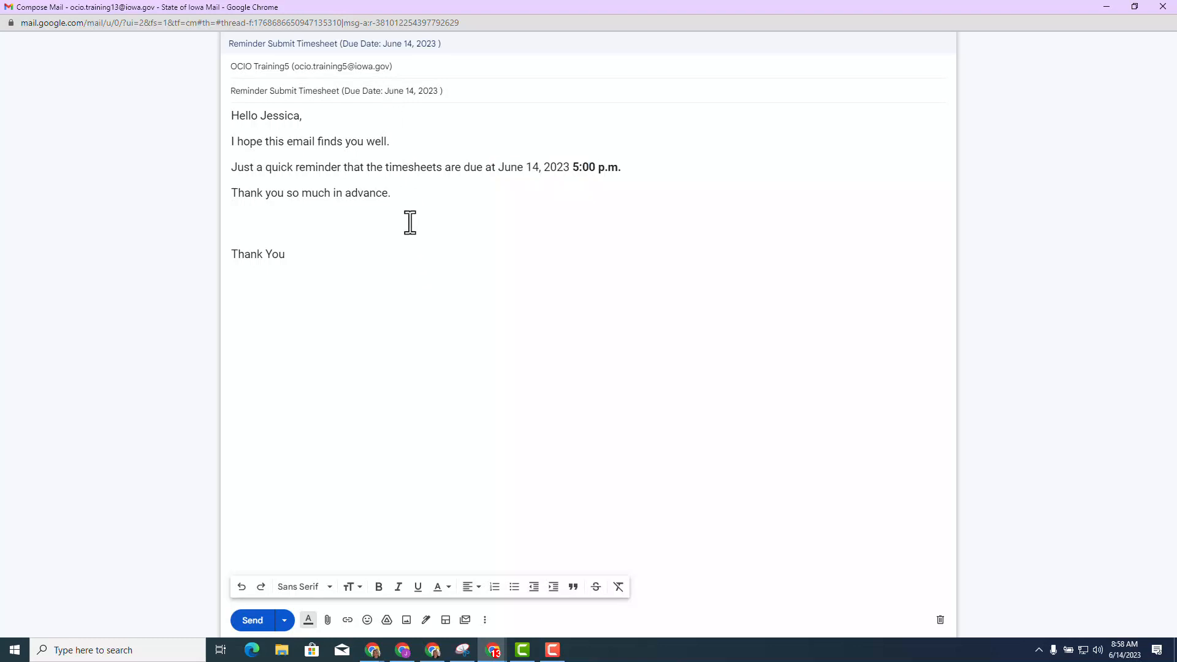
mouse_move(253, 621)
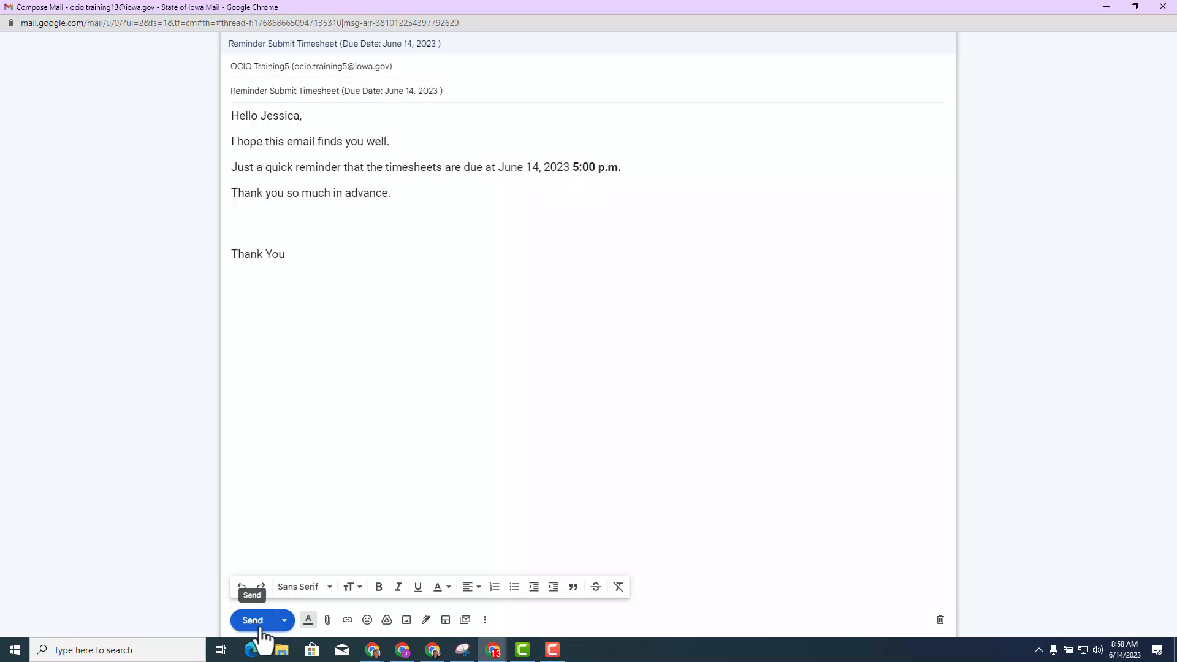
click(252, 621)
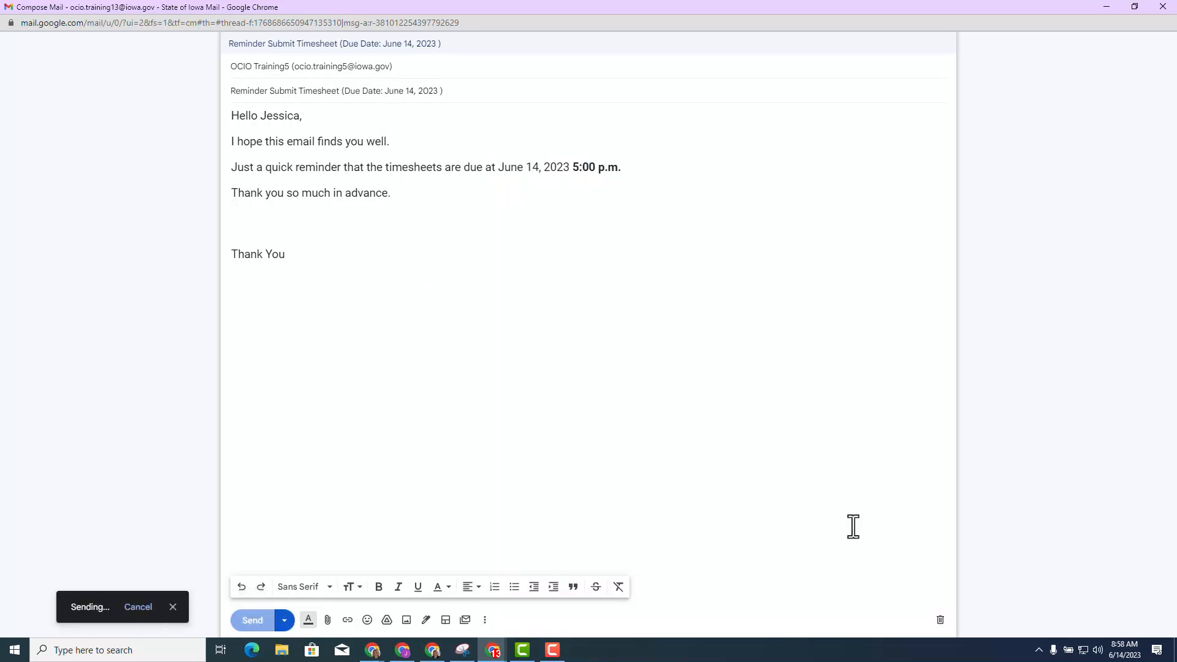
click(252, 620)
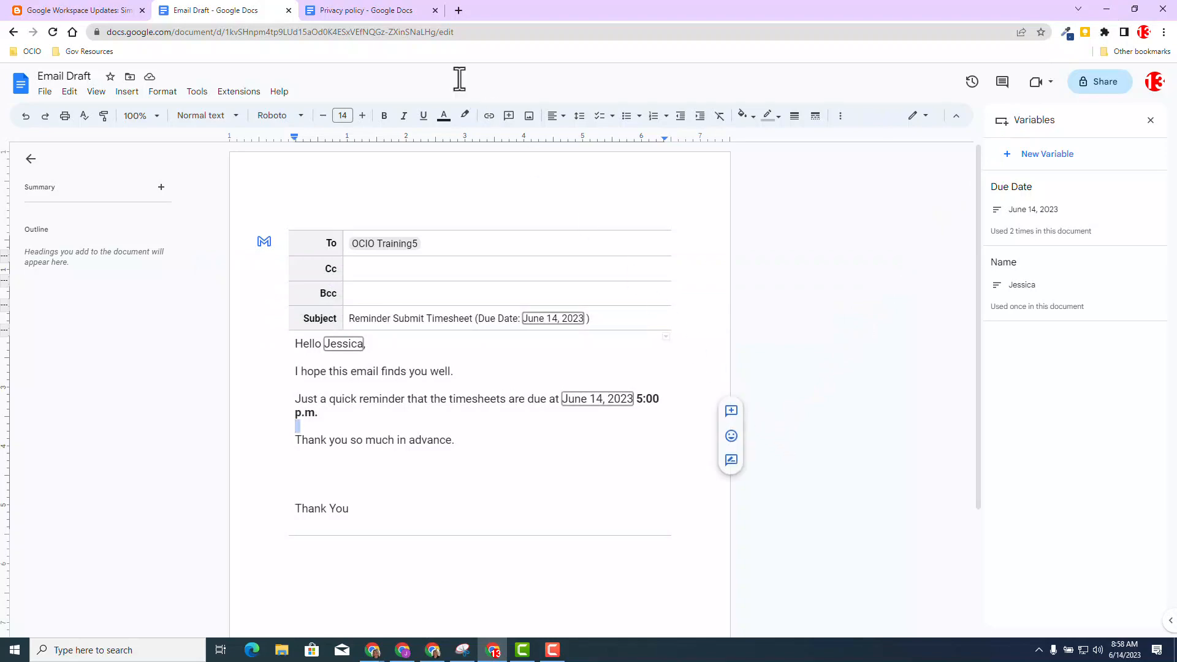
Switch to the Privacy policy document and scroll down to the Contact Us section's email placeholder
click(368, 10)
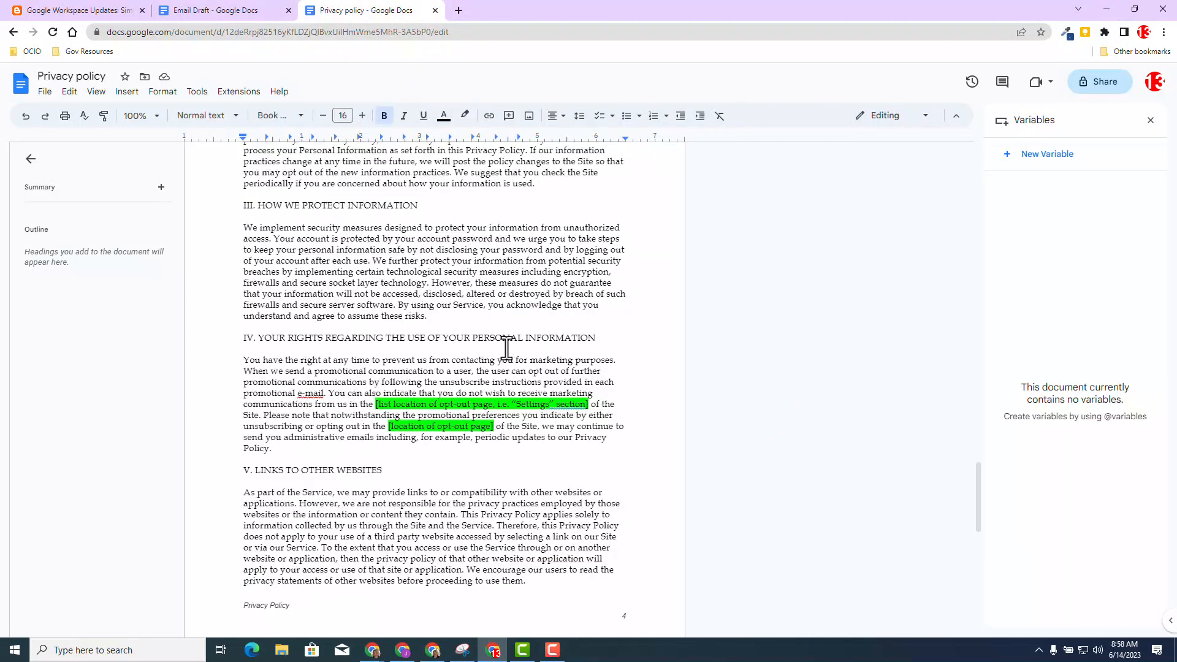
mouse_move(516, 403)
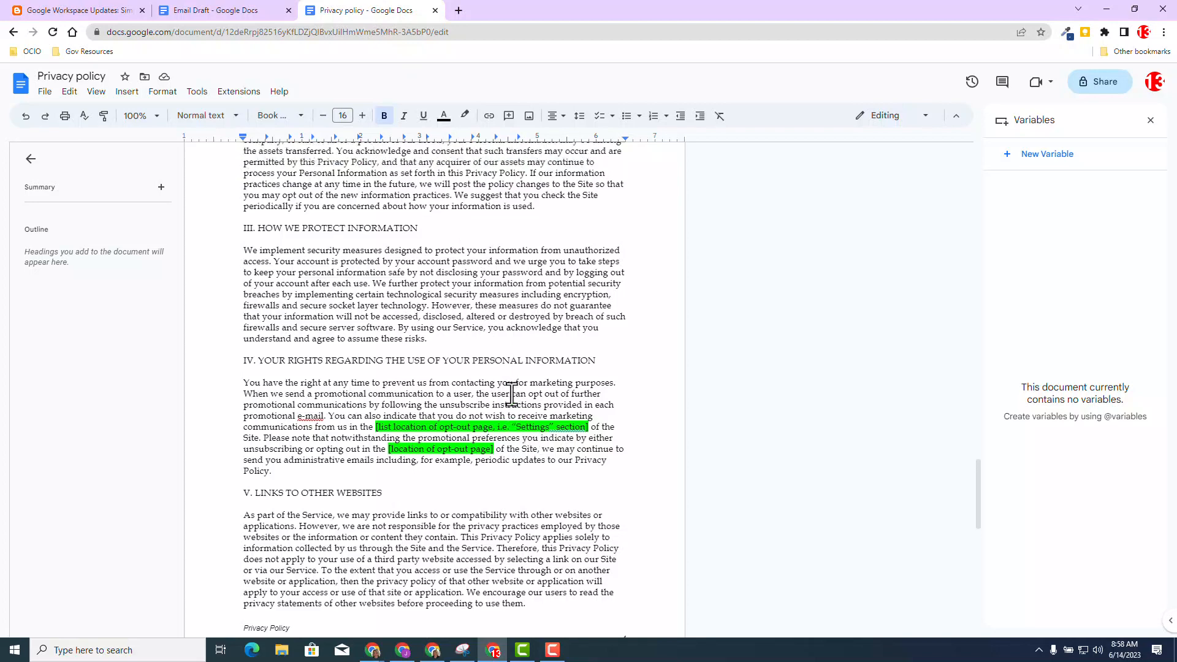
scroll(down, 3)
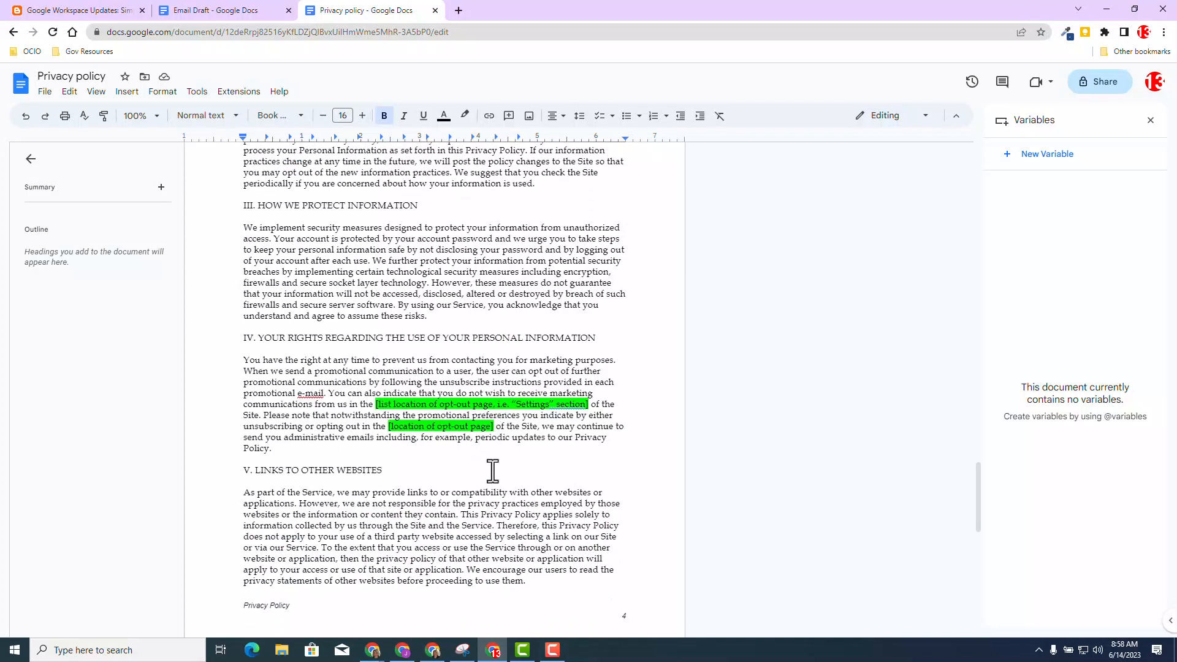
mouse_move(590, 403)
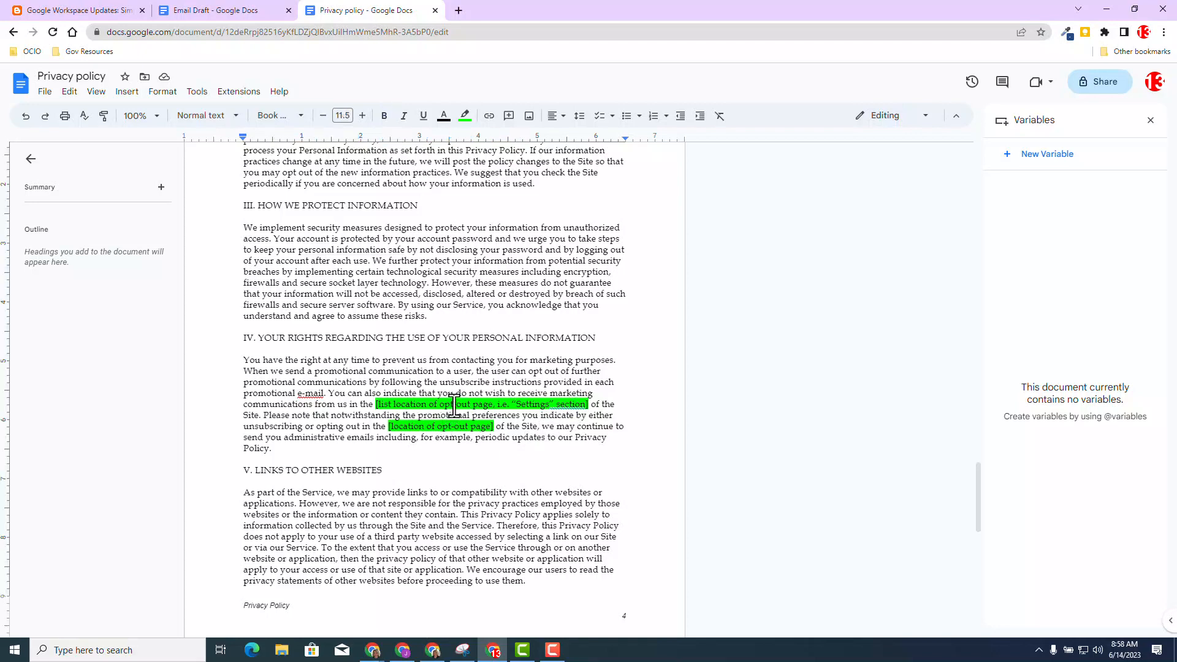
mouse_move(457, 475)
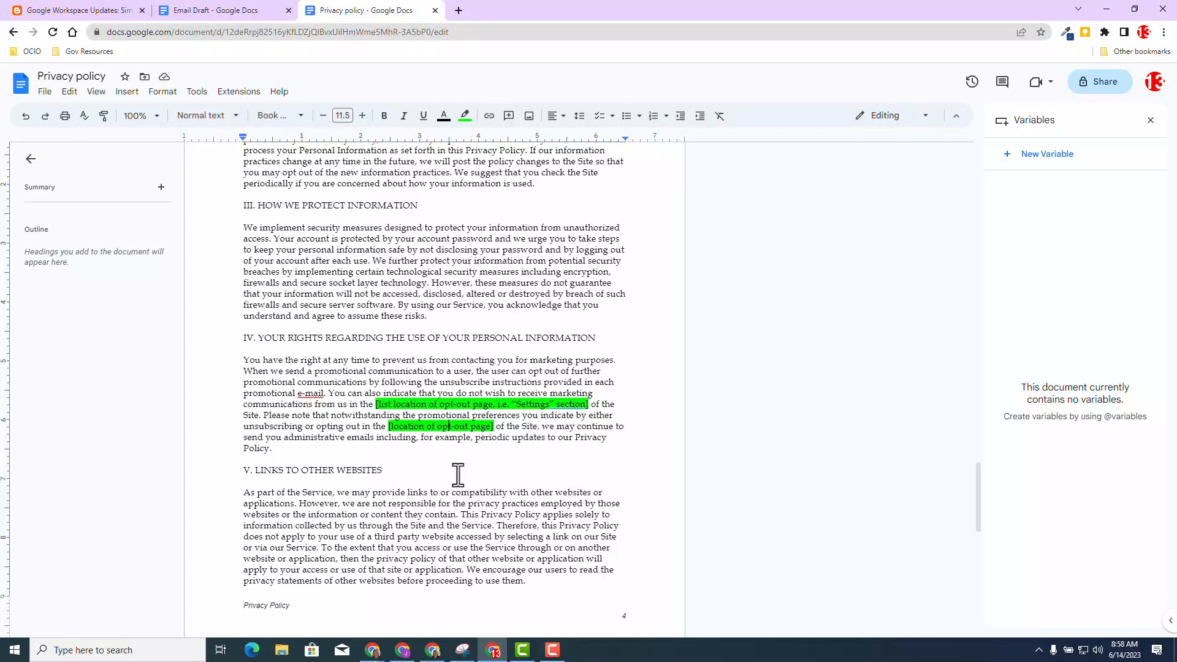
scroll(down, 3)
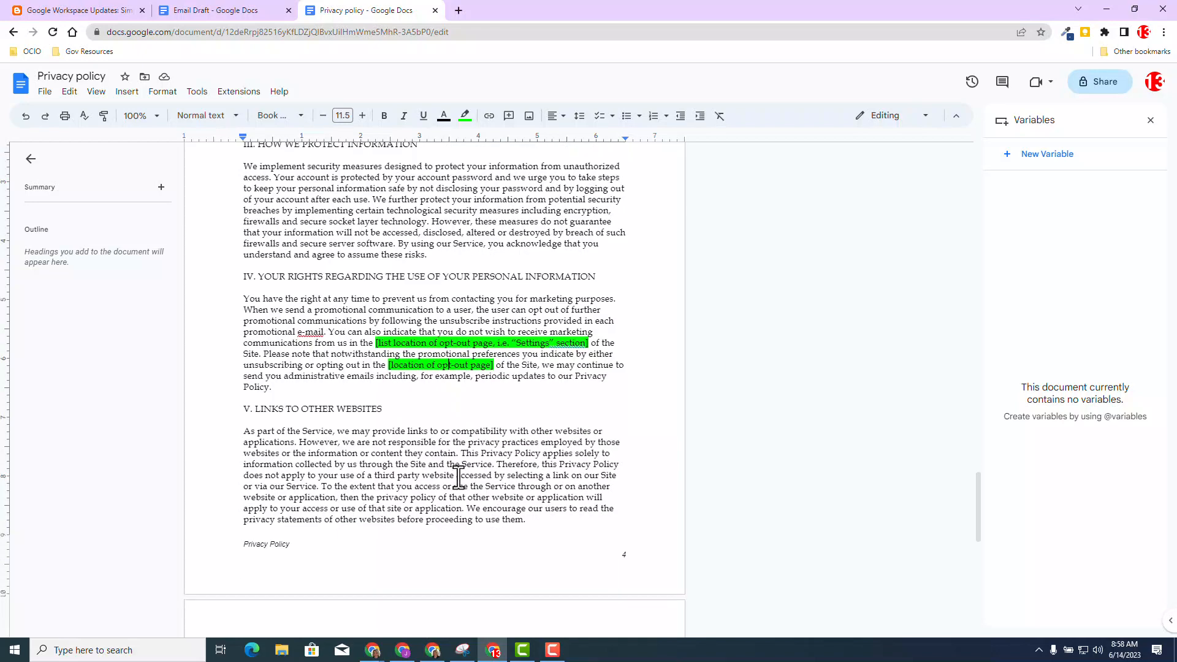
scroll(down, 3)
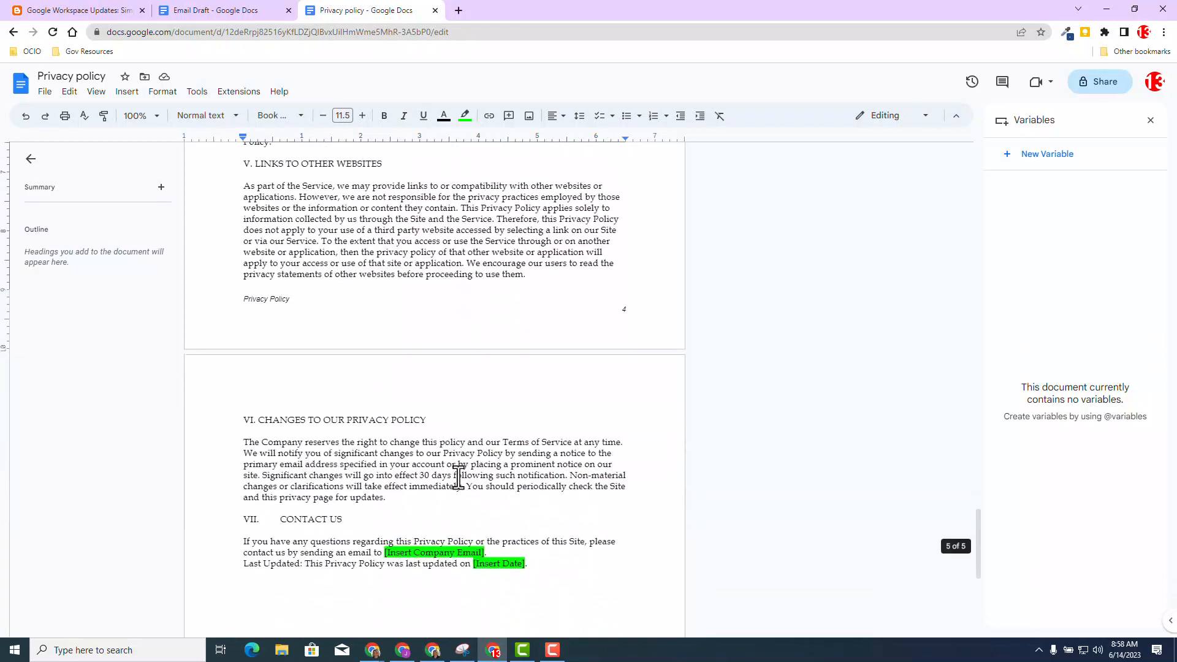
scroll(down, 3)
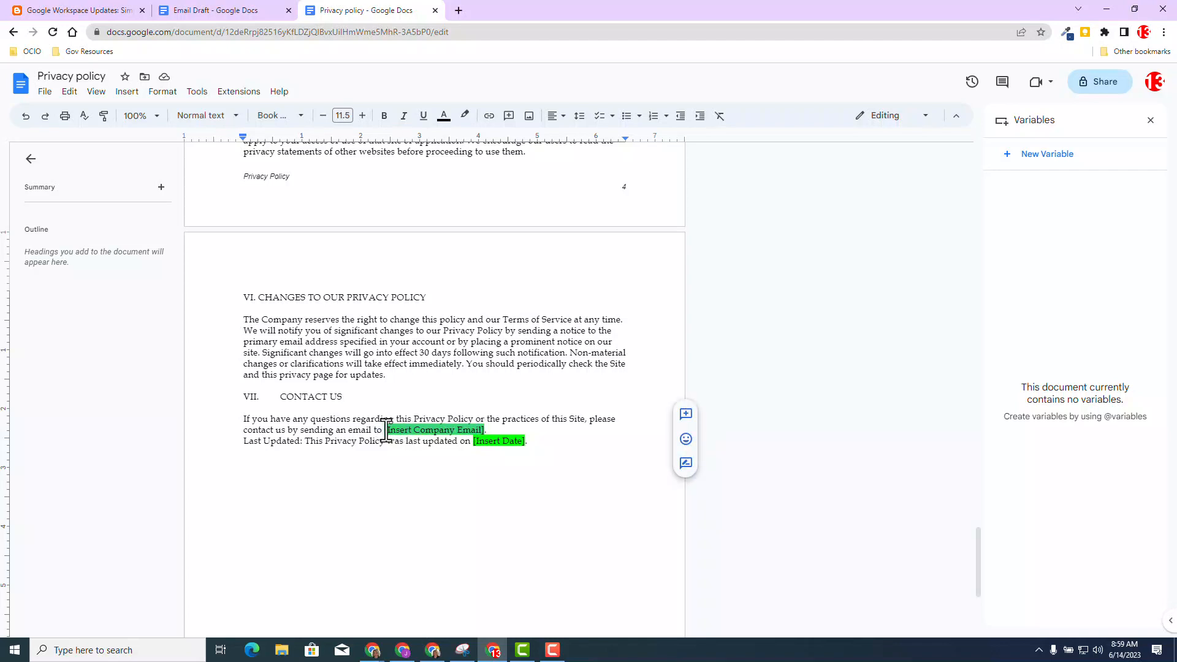
Replace the company email placeholder with a new variable named Company Name
key(Delete)
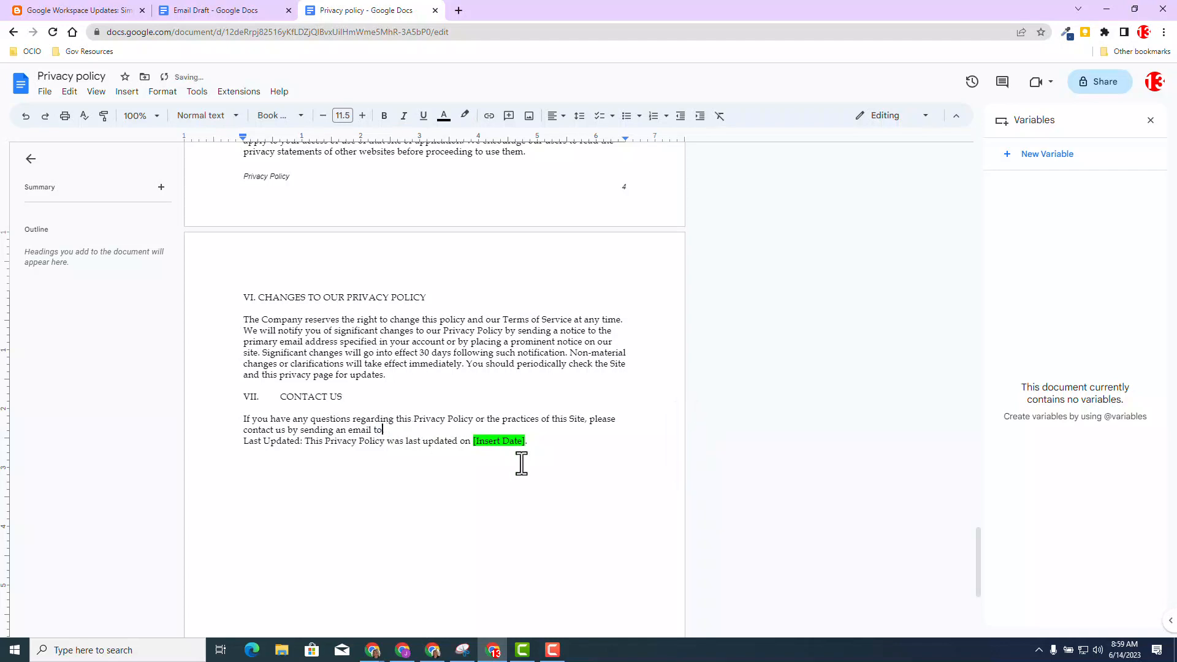
text(@V)
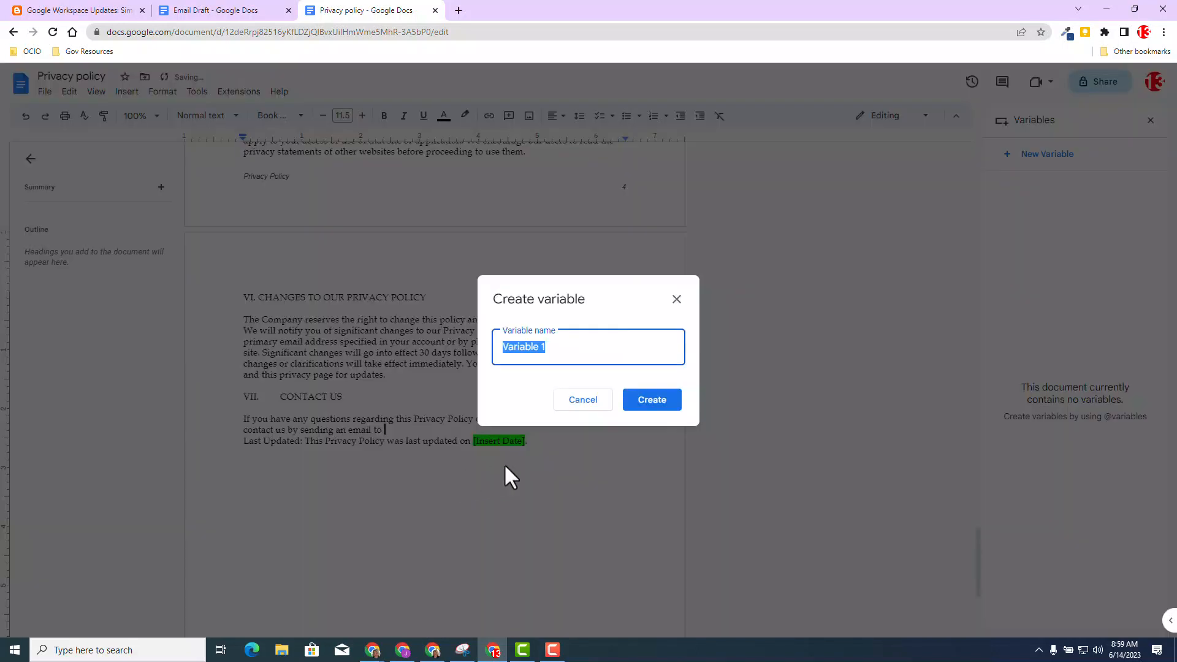
text(Company)
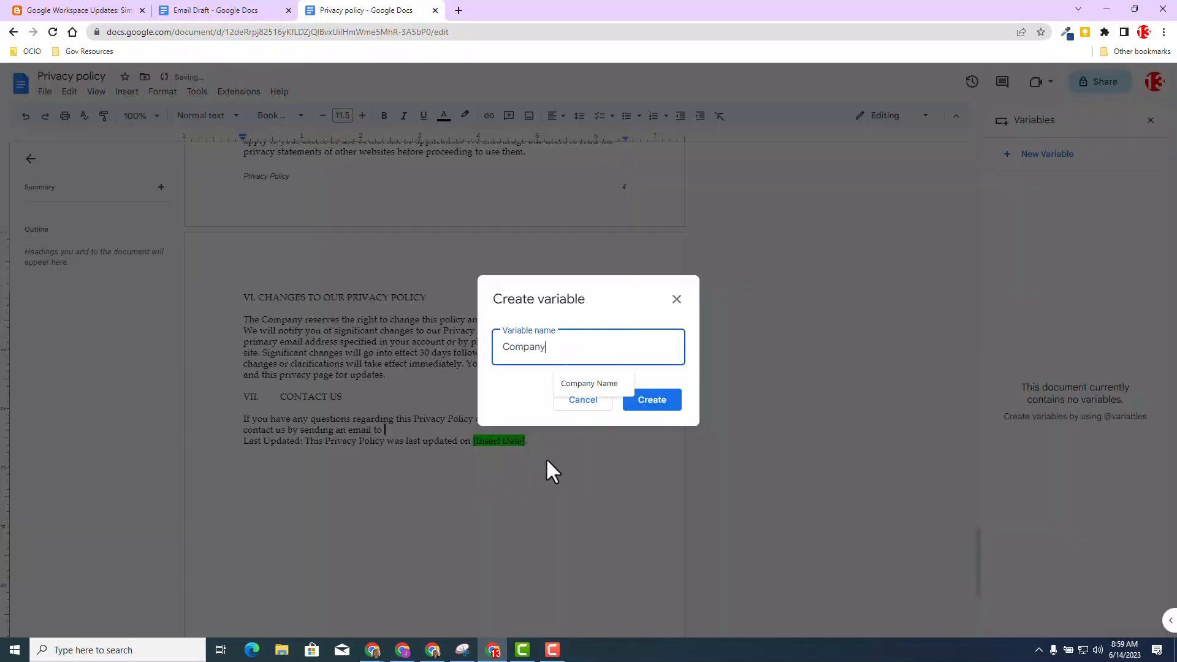
click(590, 382)
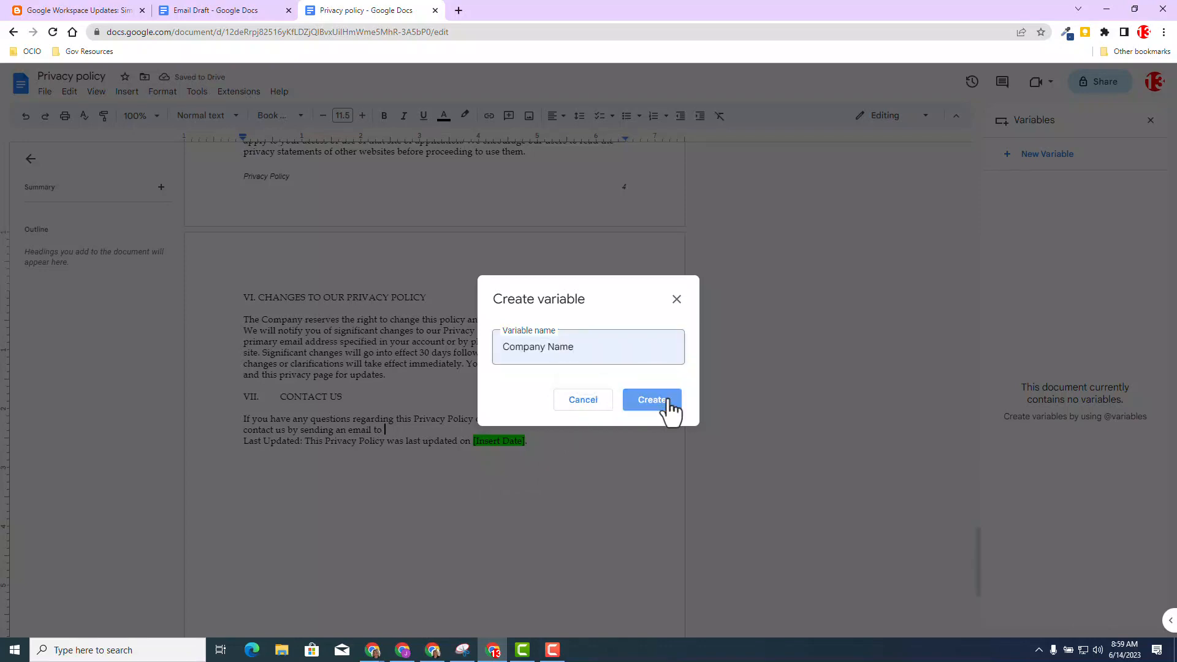
click(650, 400)
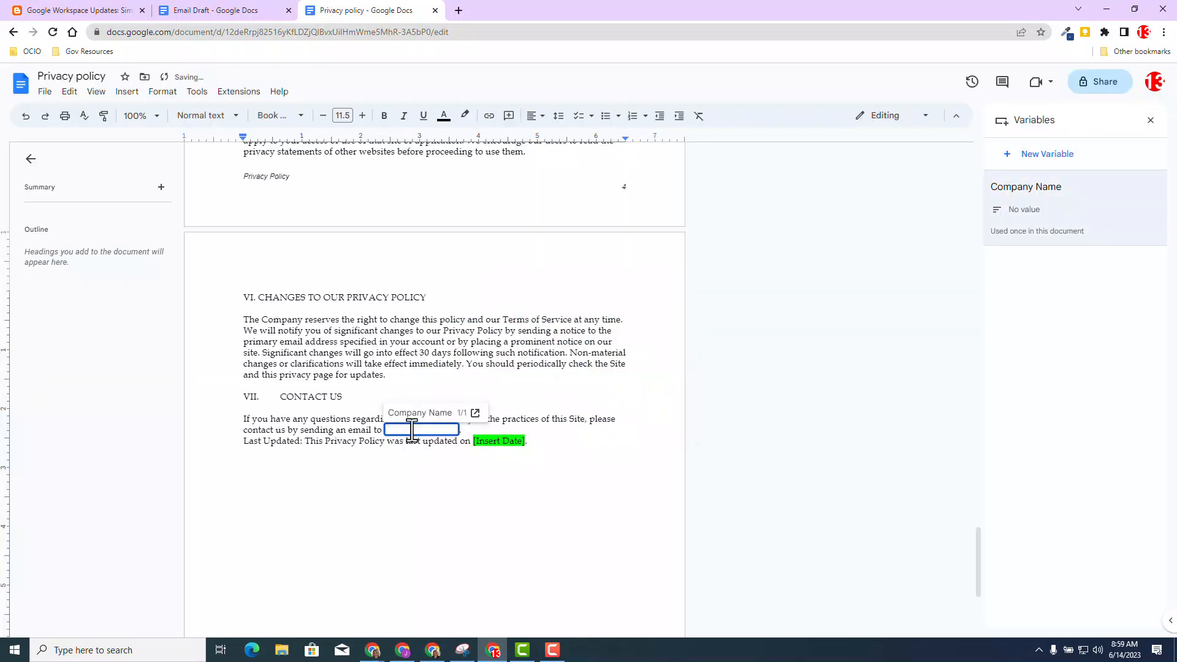
scroll(up, 3)
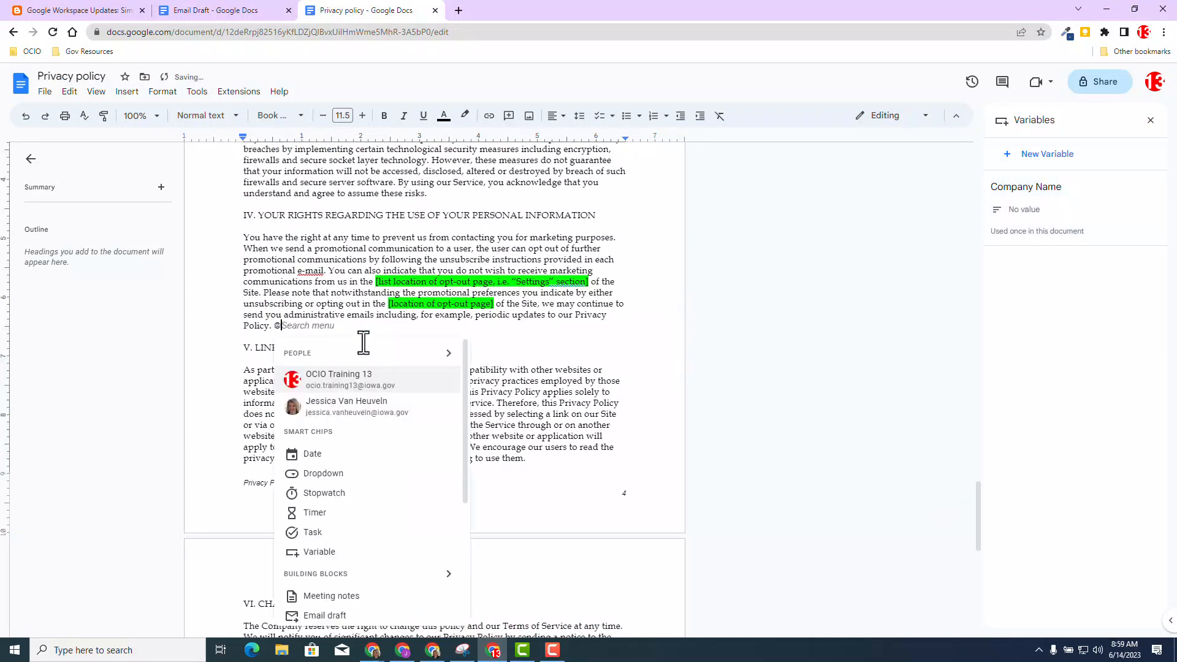
text(Compna)
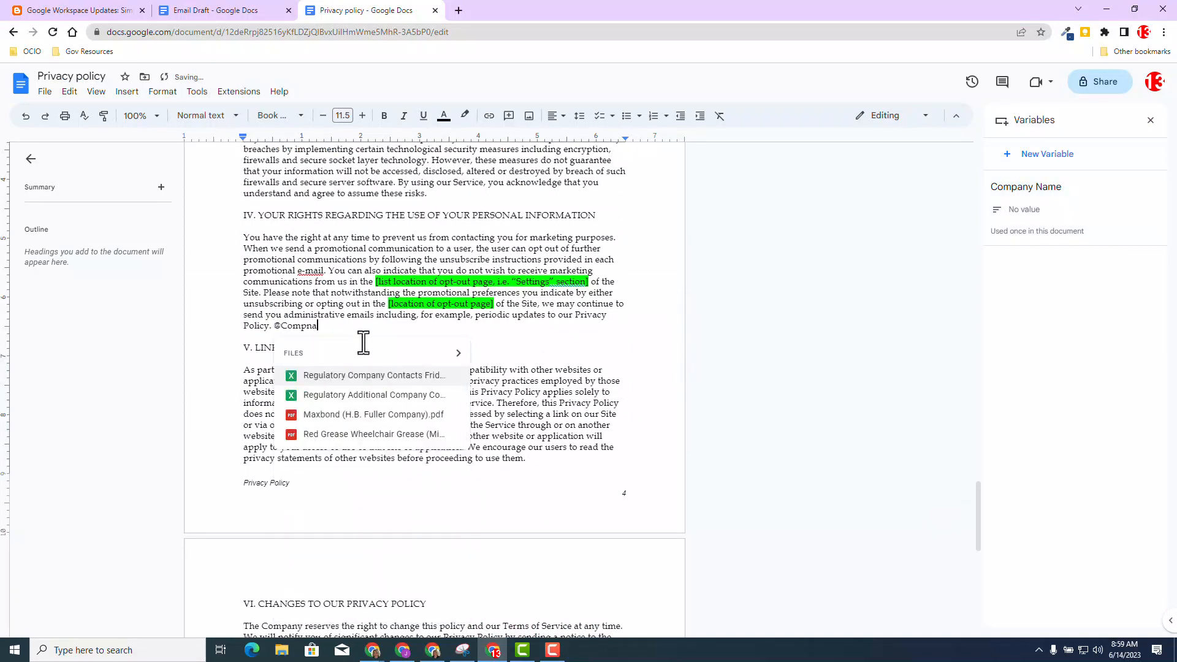
text(y)
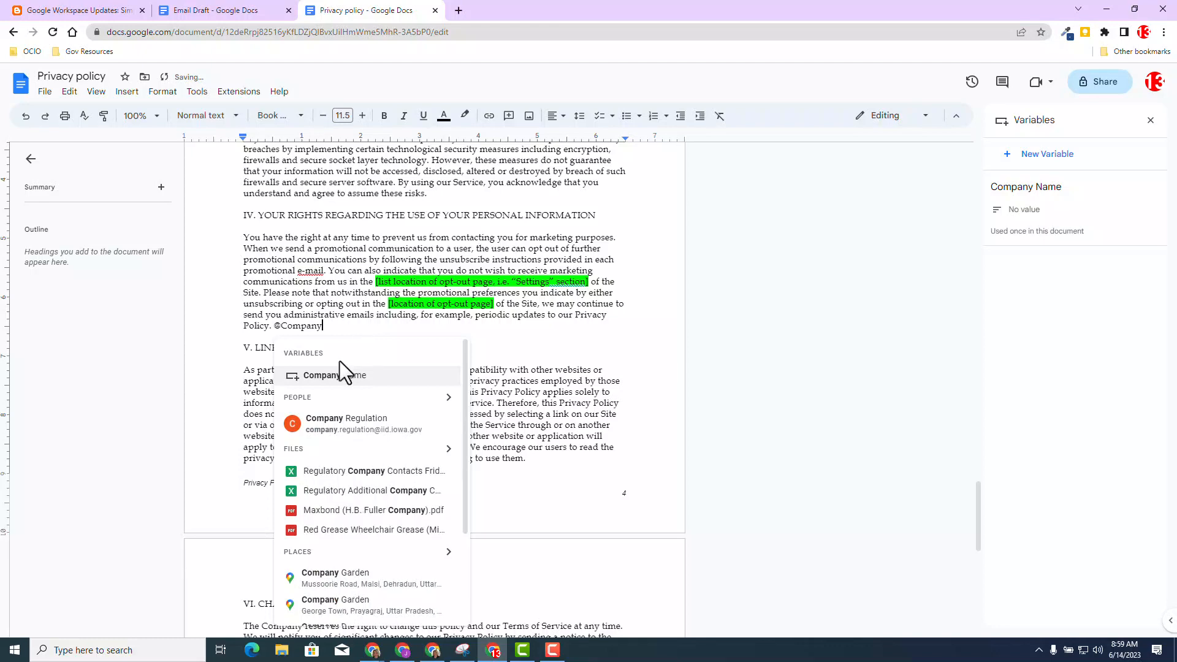
click(334, 375)
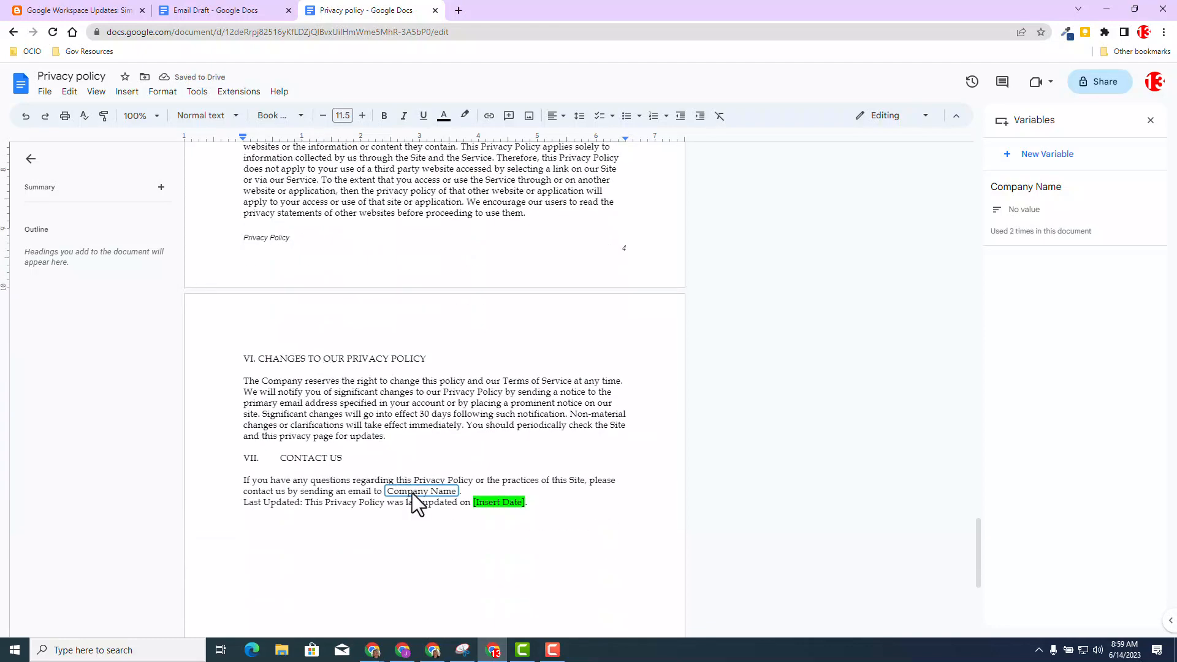
click(421, 491)
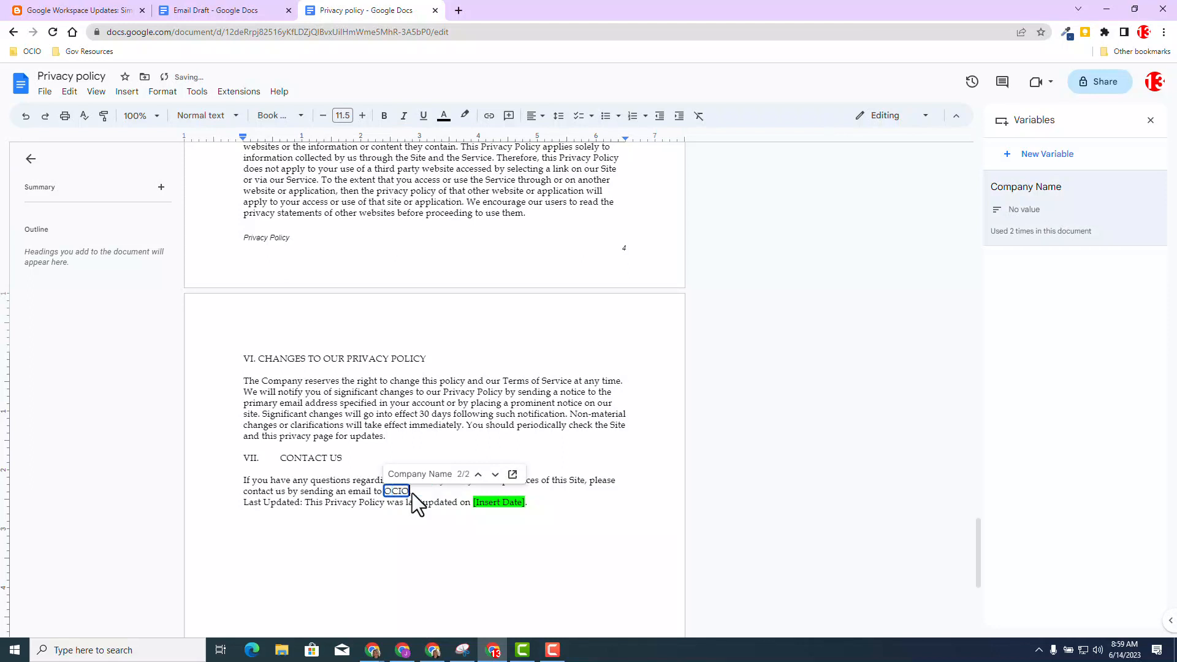